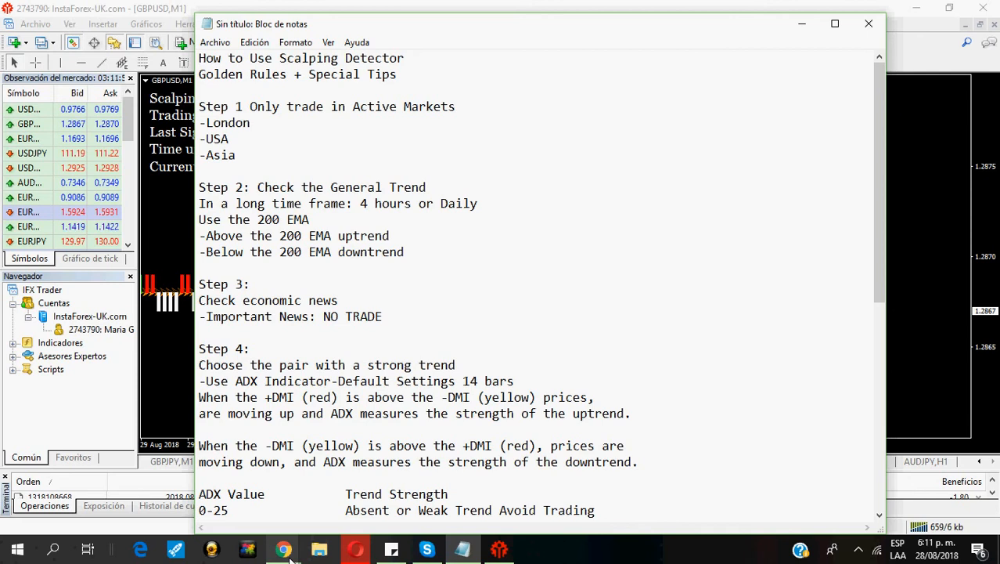
Check Forex Factory's Aug 28 calendar for news impact, then return to the GBPUSD daily chart
click(284, 548)
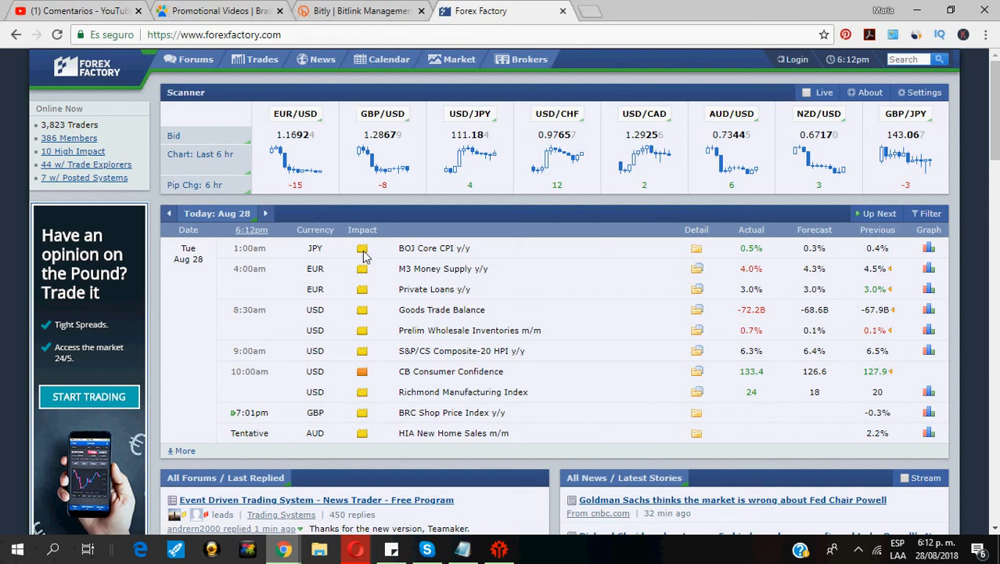
mouse_move(363, 270)
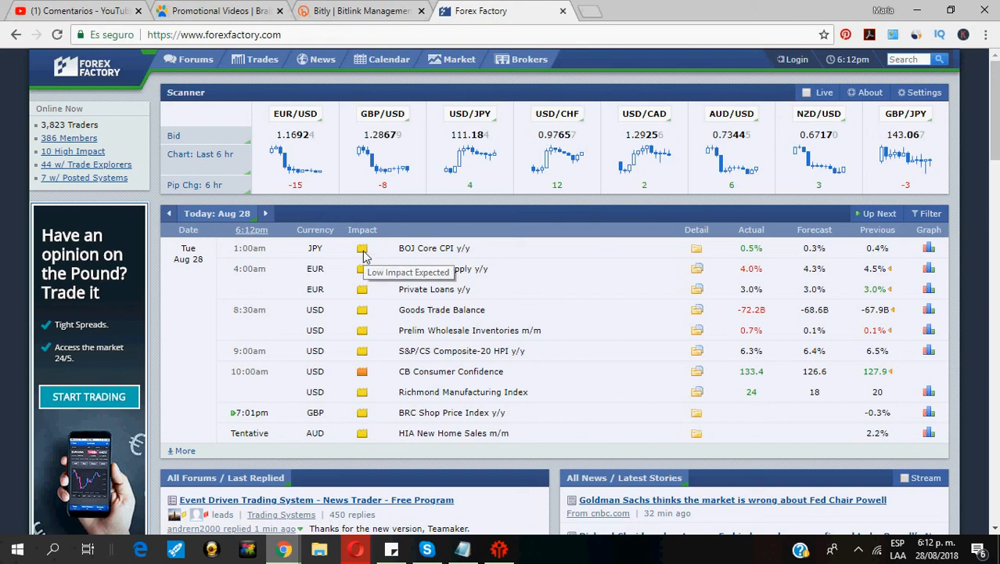
mouse_move(363, 371)
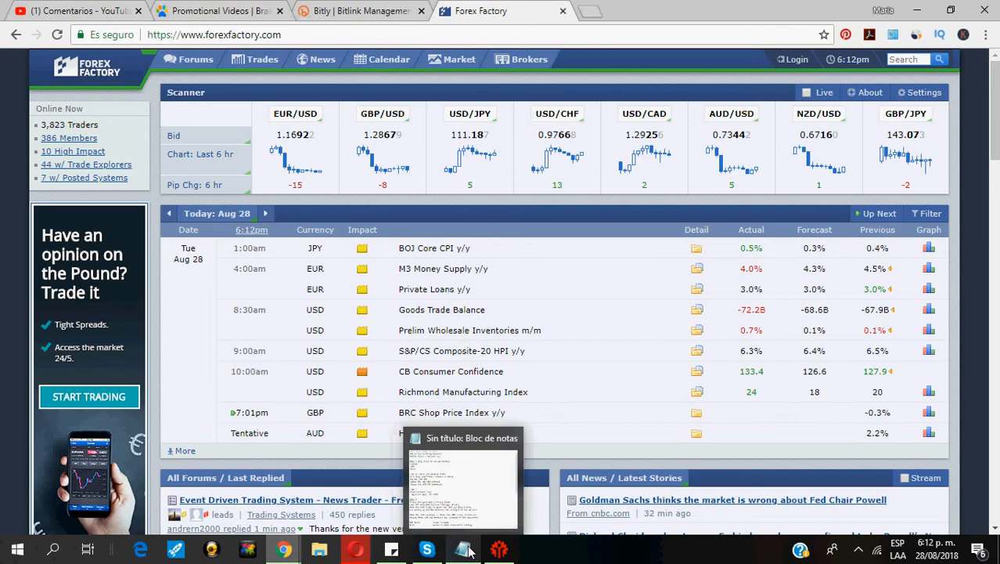
click(463, 548)
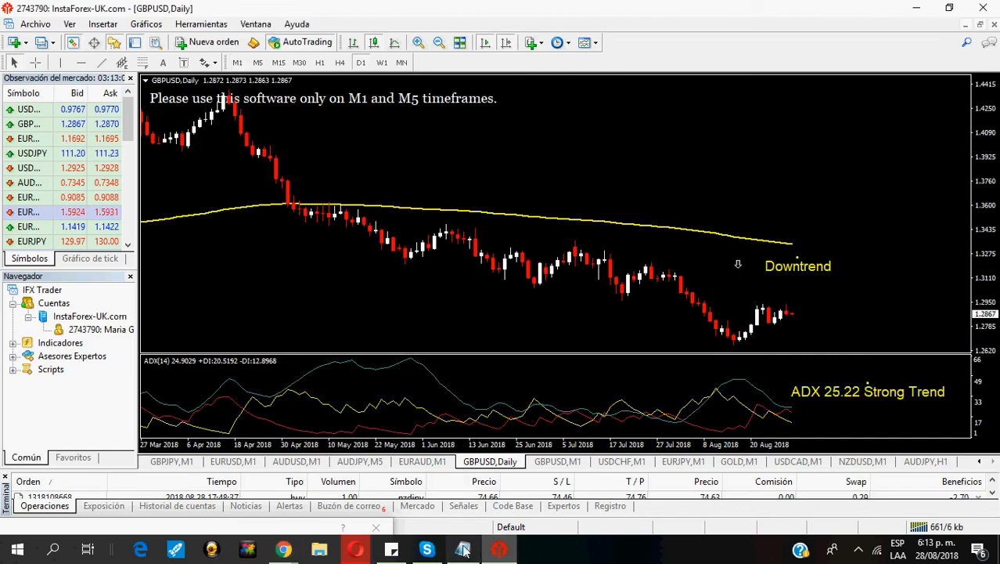
Bring the untitled Notepad with the Scalping Detector golden rules back to the front
click(464, 548)
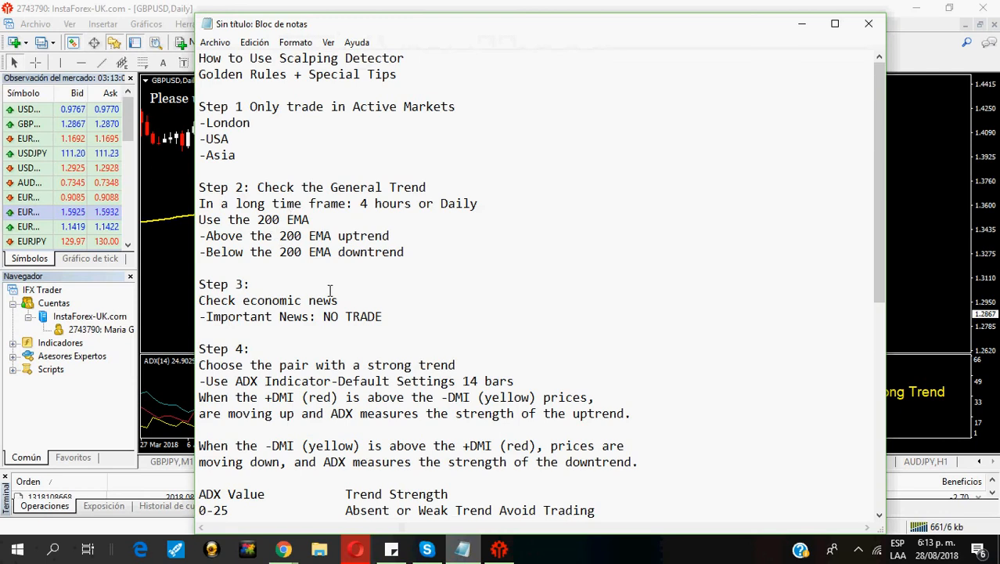
mouse_move(272, 224)
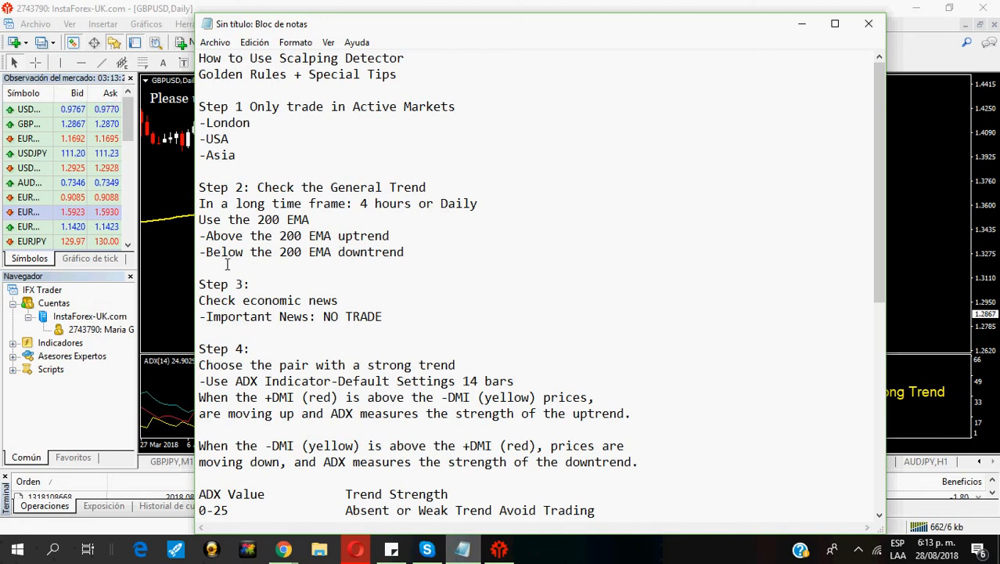
mouse_move(302, 259)
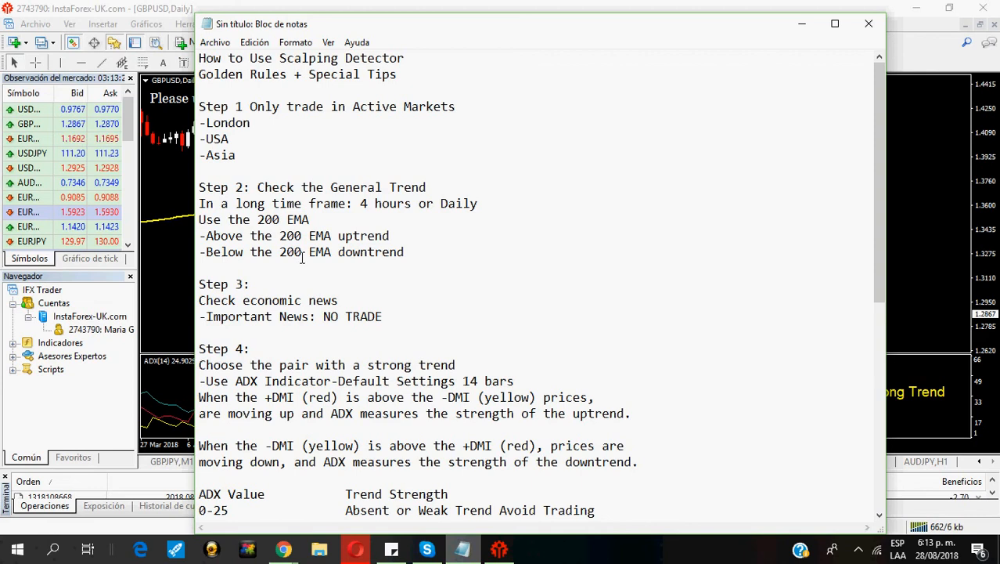
mouse_move(331, 258)
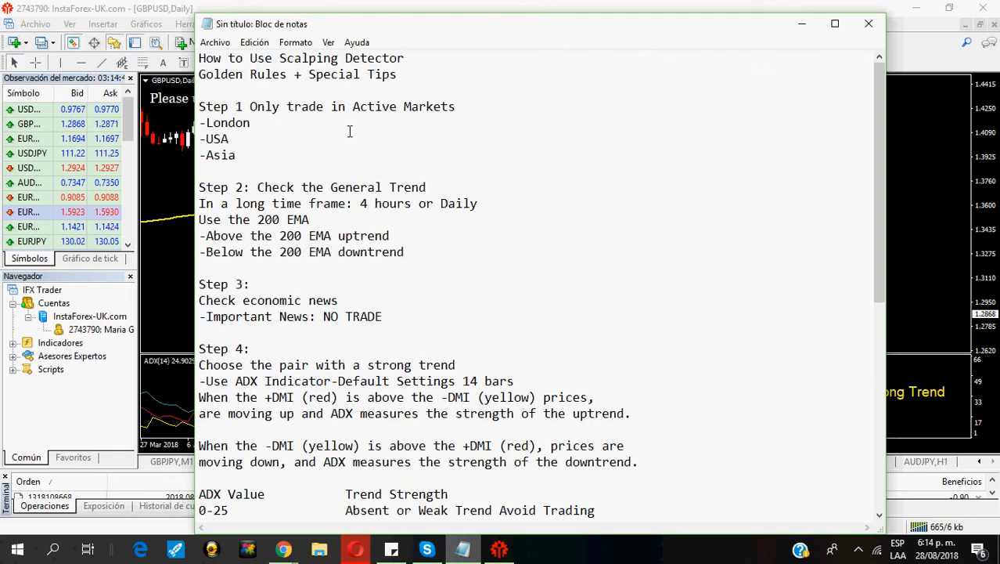
mouse_move(235, 147)
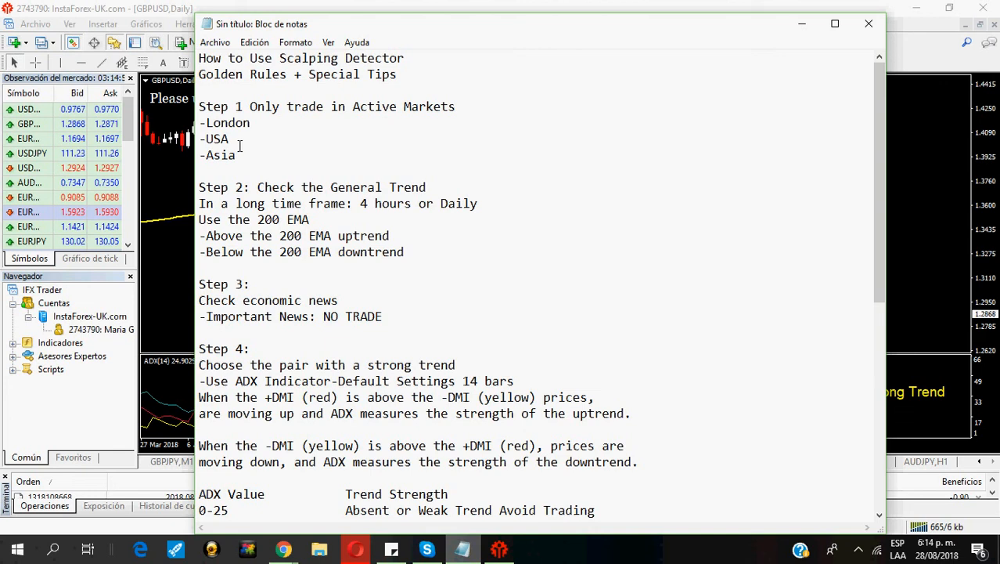
mouse_move(288, 203)
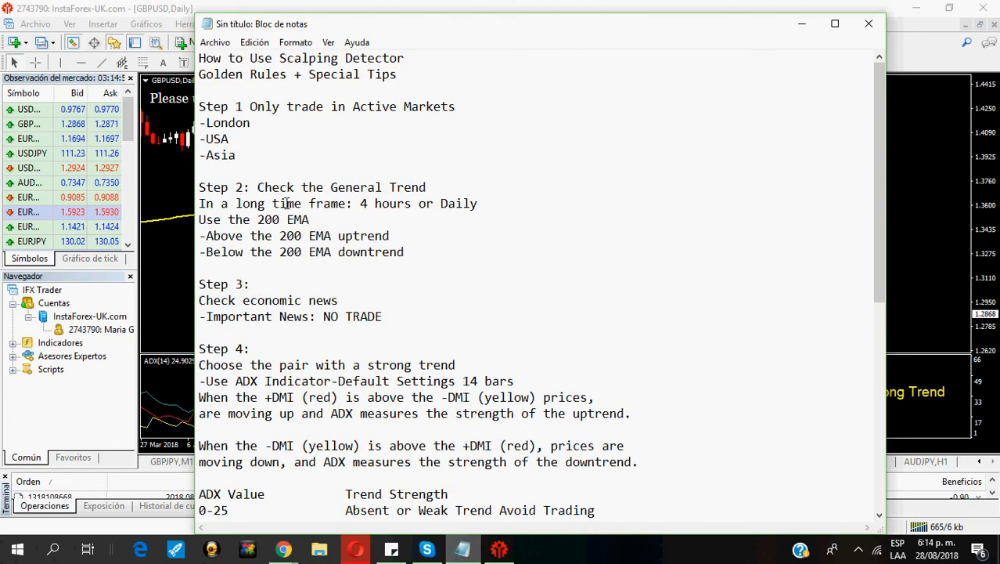
mouse_move(407, 204)
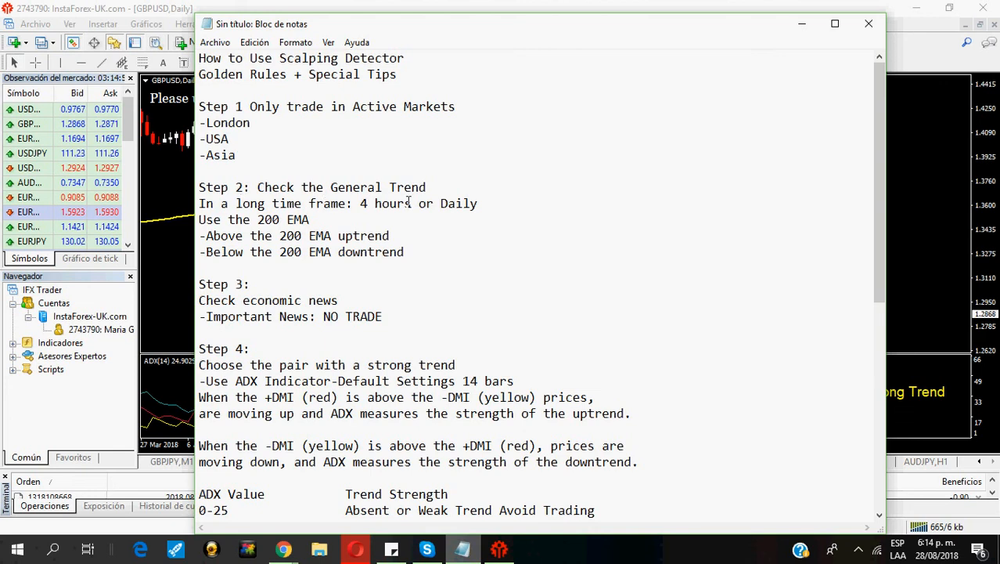
mouse_move(227, 216)
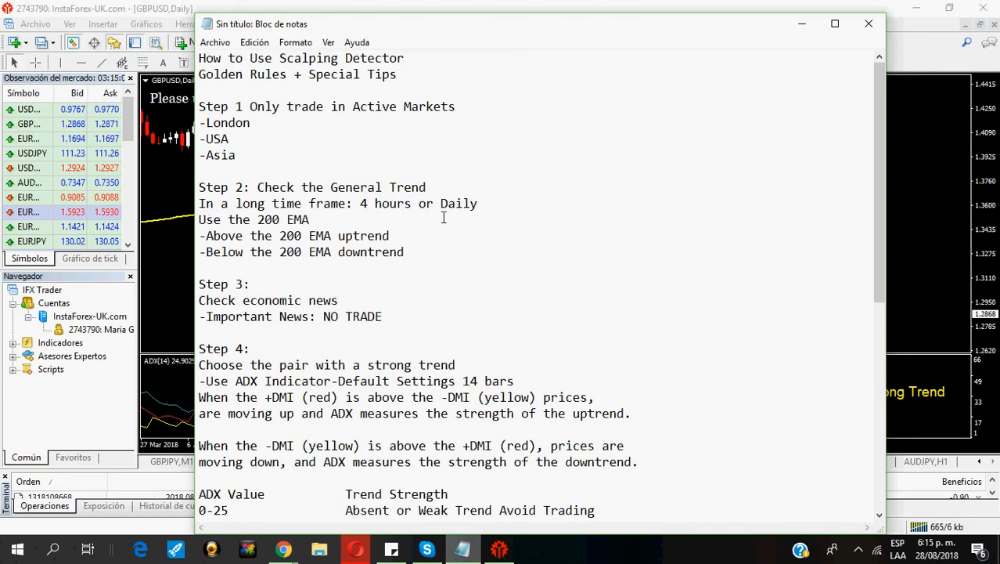
mouse_move(241, 227)
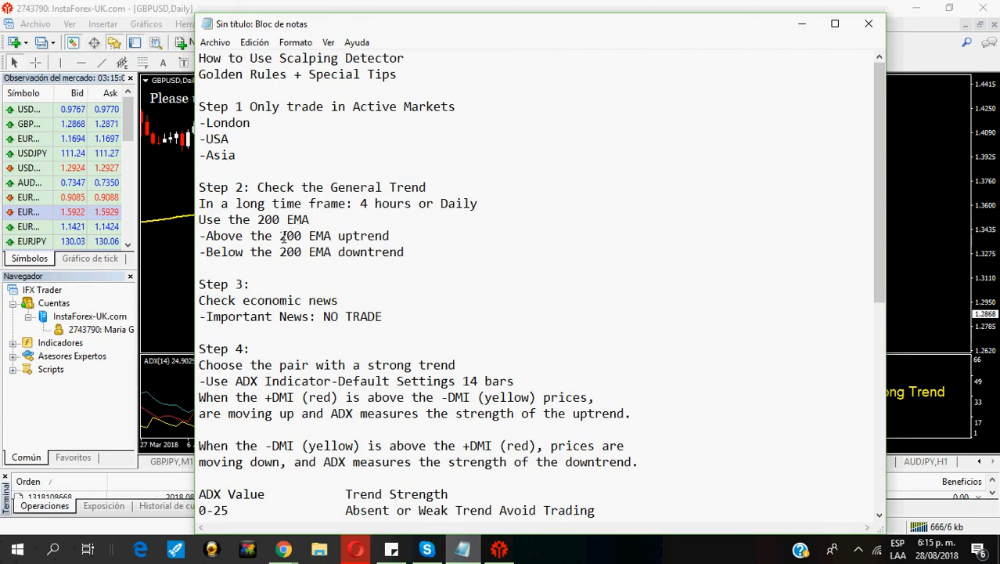
mouse_move(225, 243)
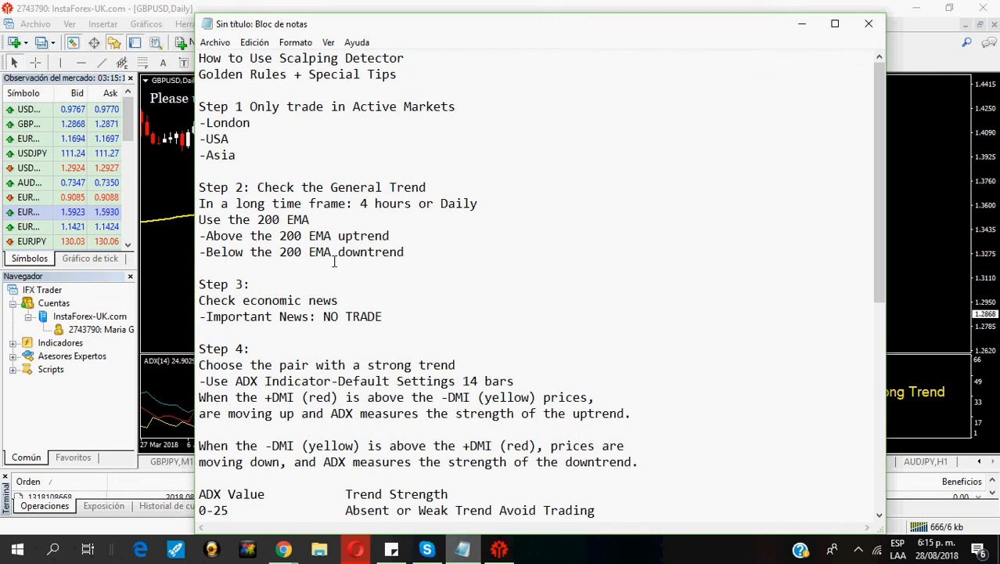
mouse_move(374, 262)
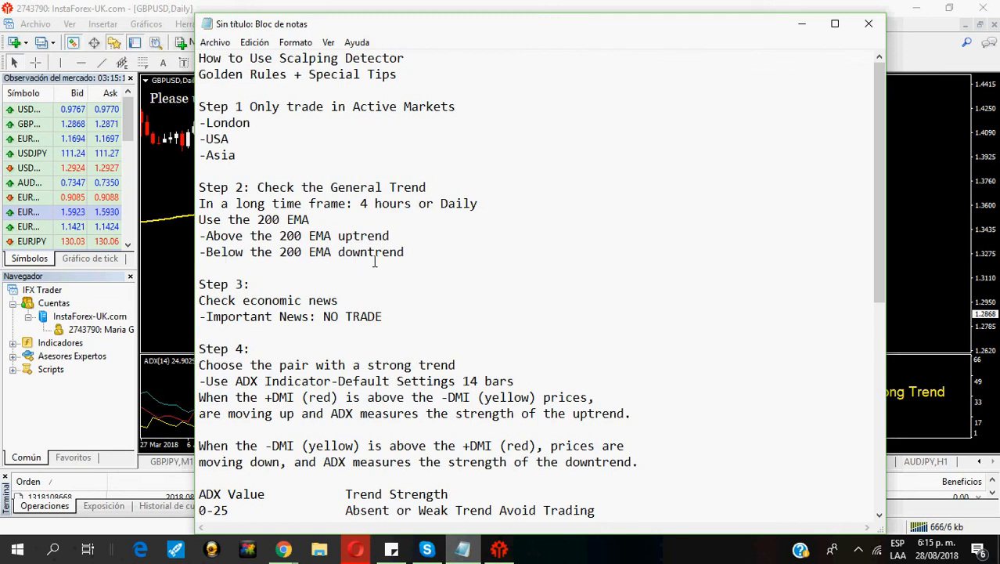
mouse_move(801, 24)
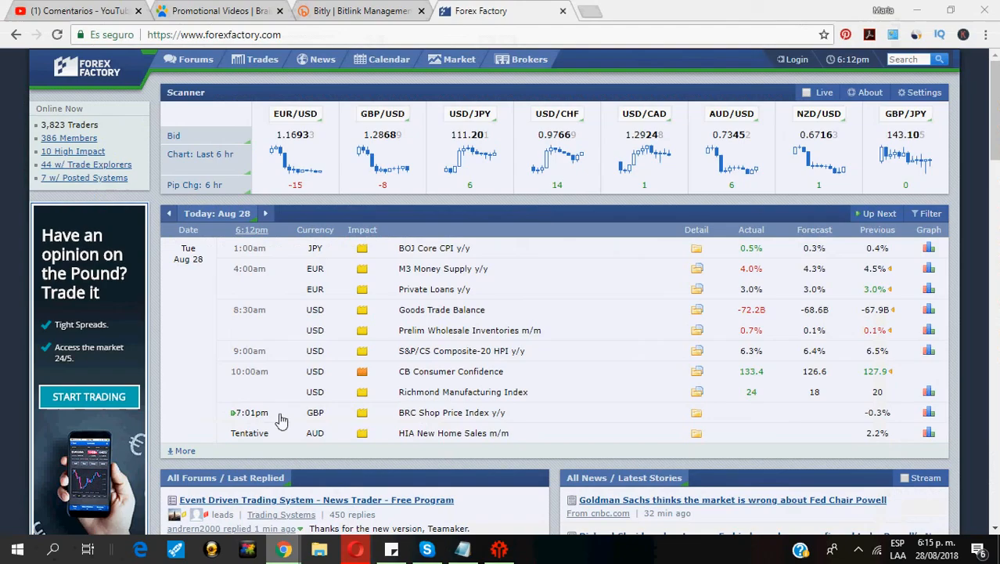
mouse_move(394, 441)
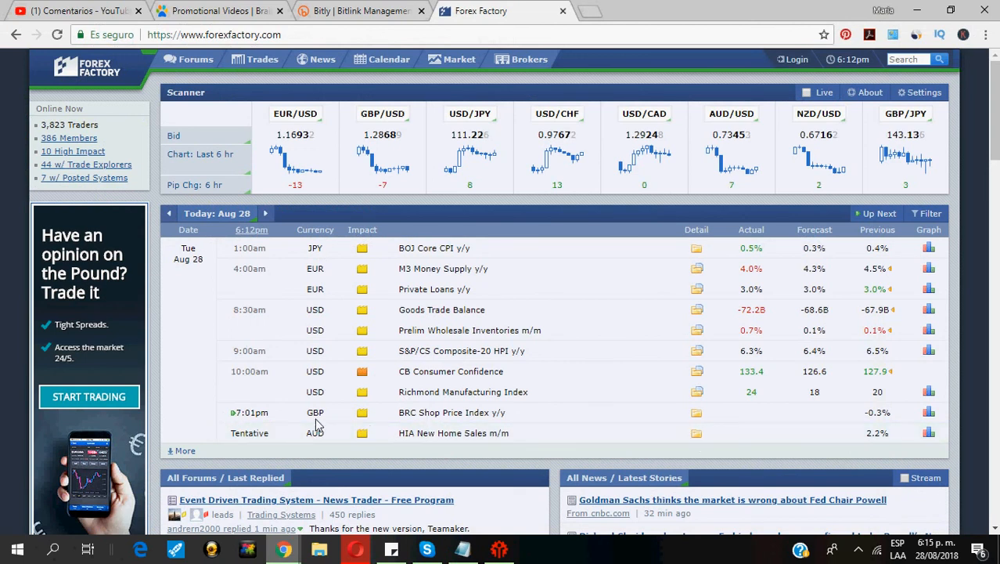
mouse_move(298, 412)
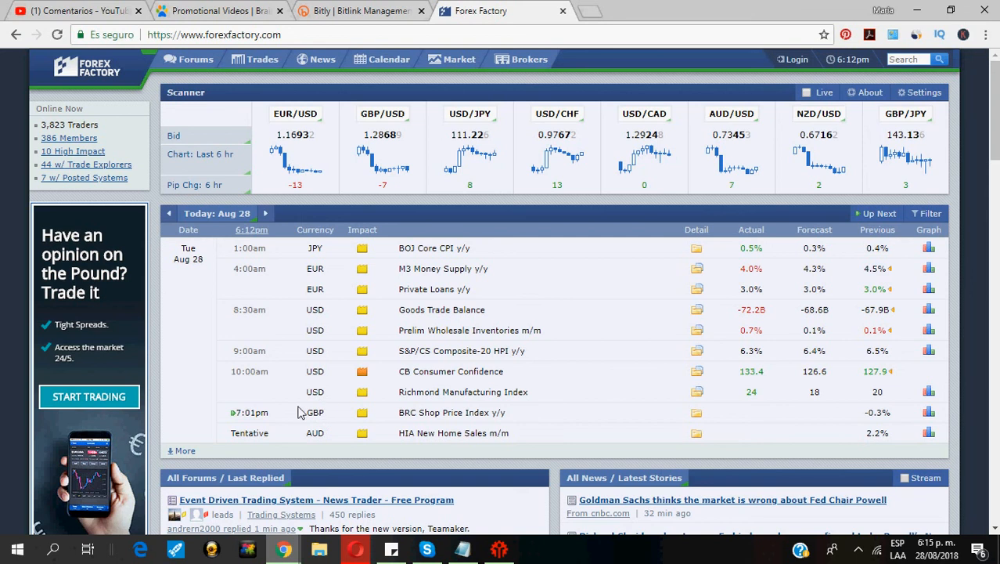
mouse_move(332, 417)
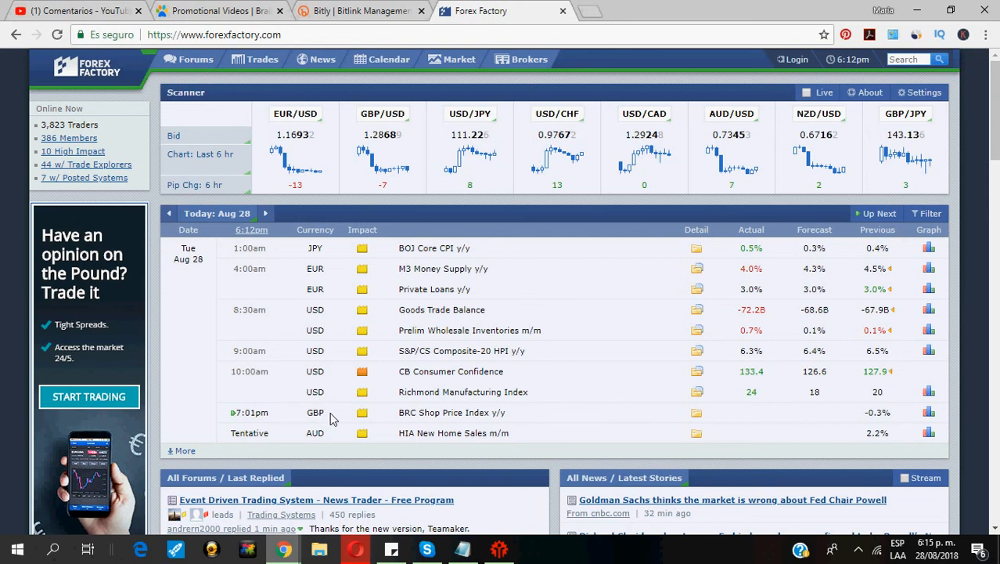
mouse_move(379, 422)
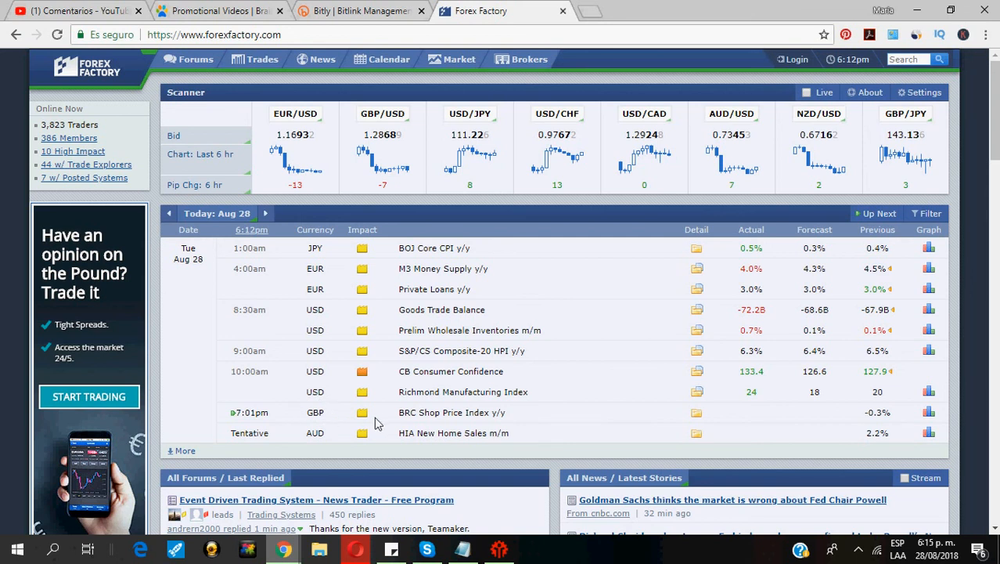
mouse_move(384, 444)
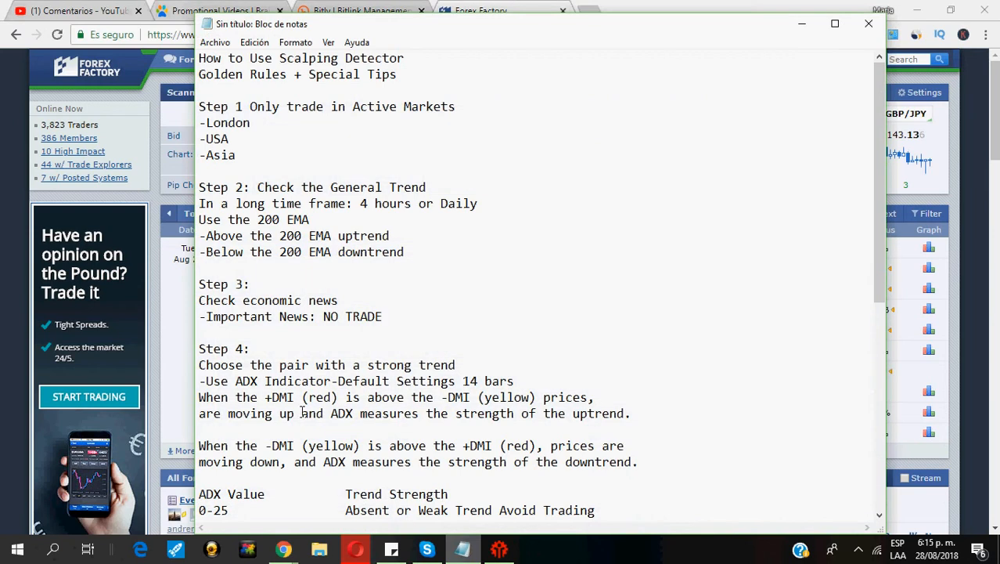
mouse_move(251, 361)
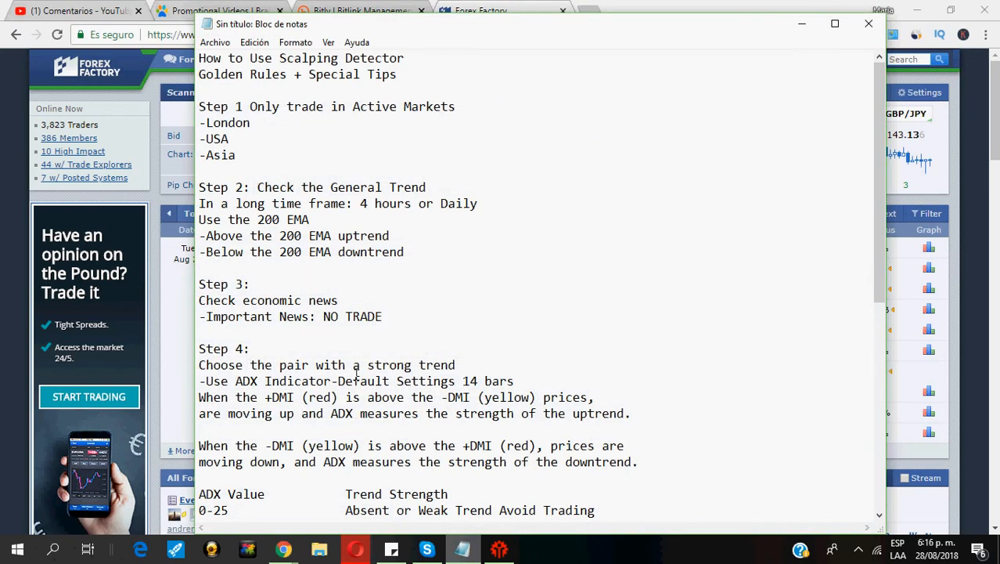
mouse_move(444, 398)
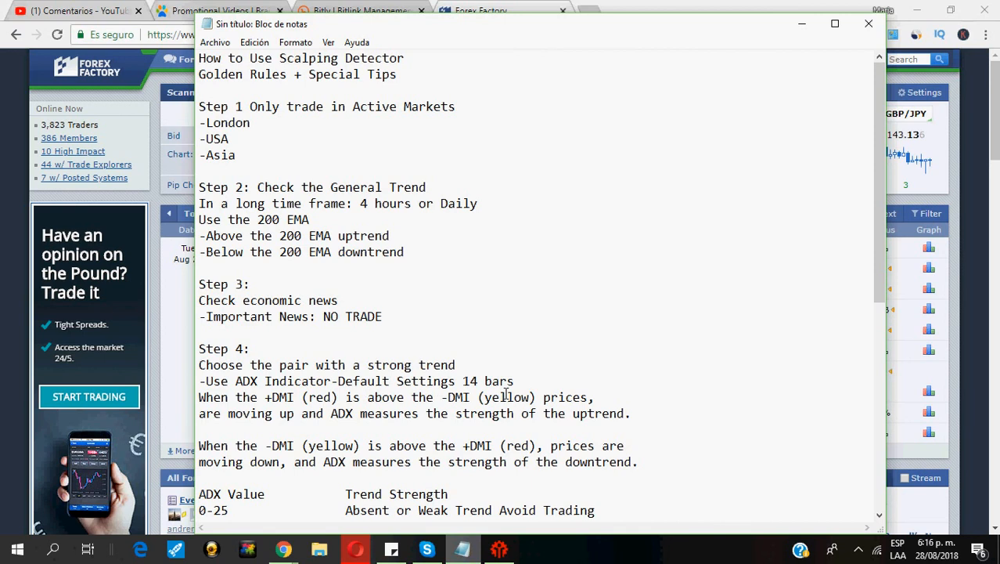
Review the ADX strength table and Step 5 pair list, then switch back to the GBPUSD daily chart
scroll(down, 3)
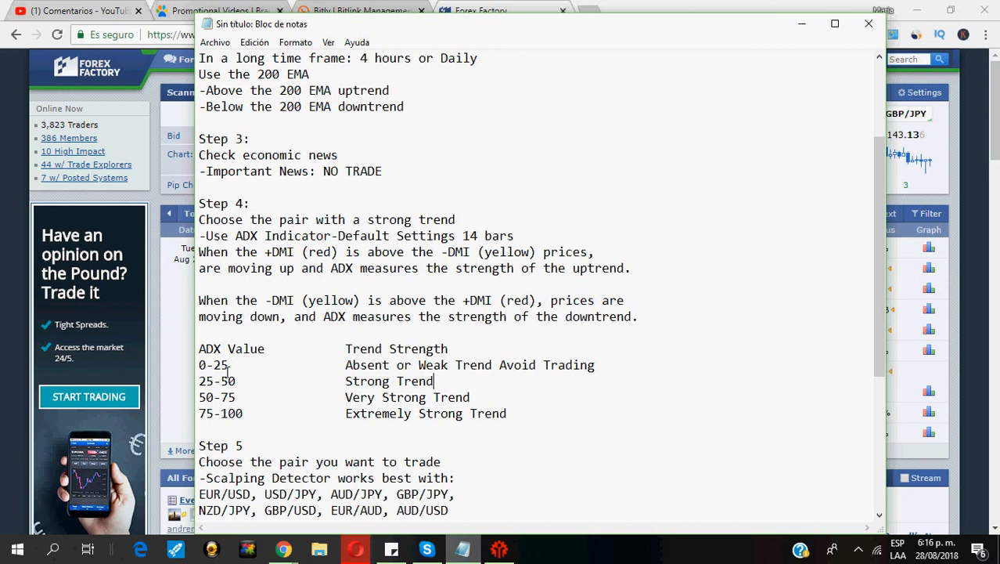
mouse_move(379, 365)
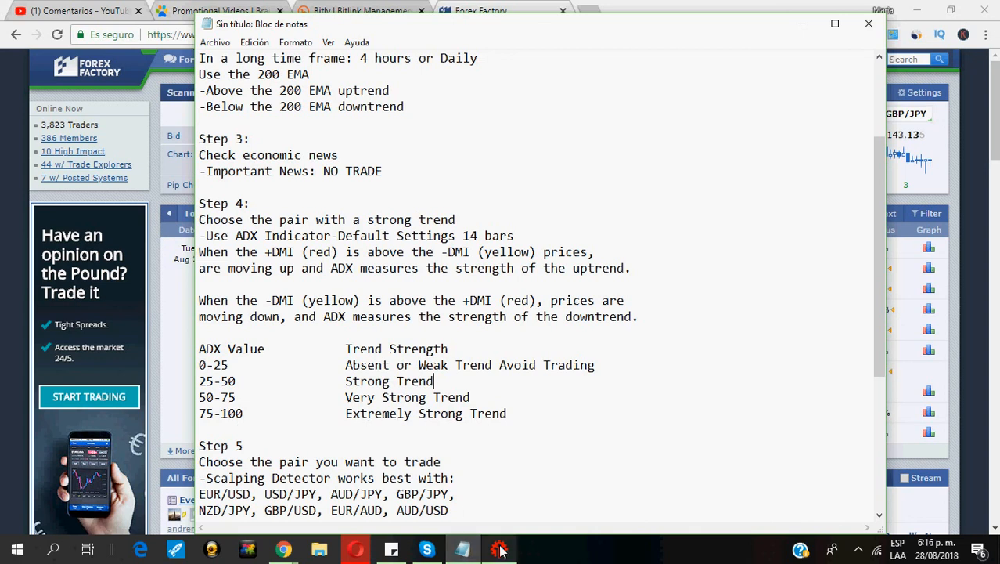
click(498, 548)
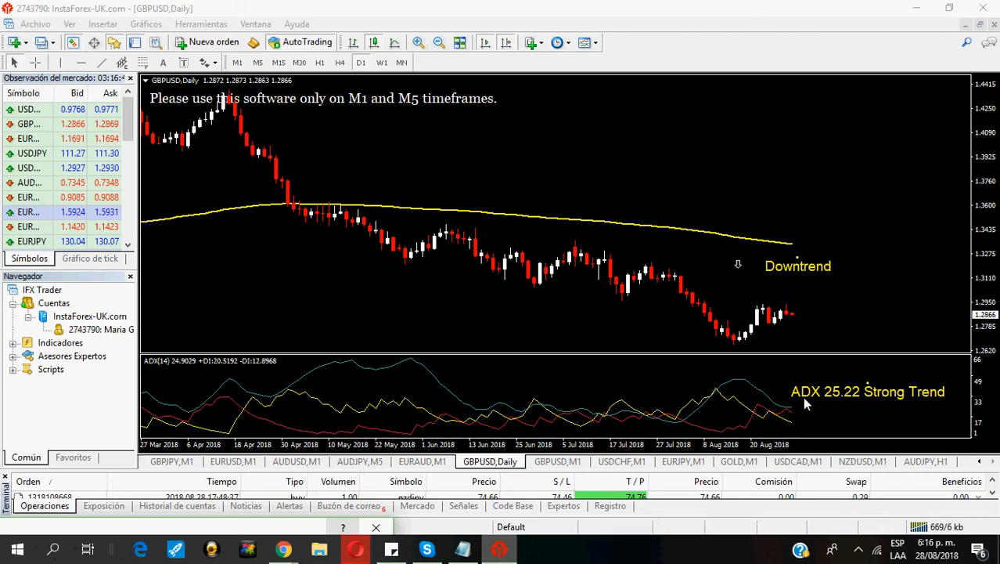
mouse_move(838, 407)
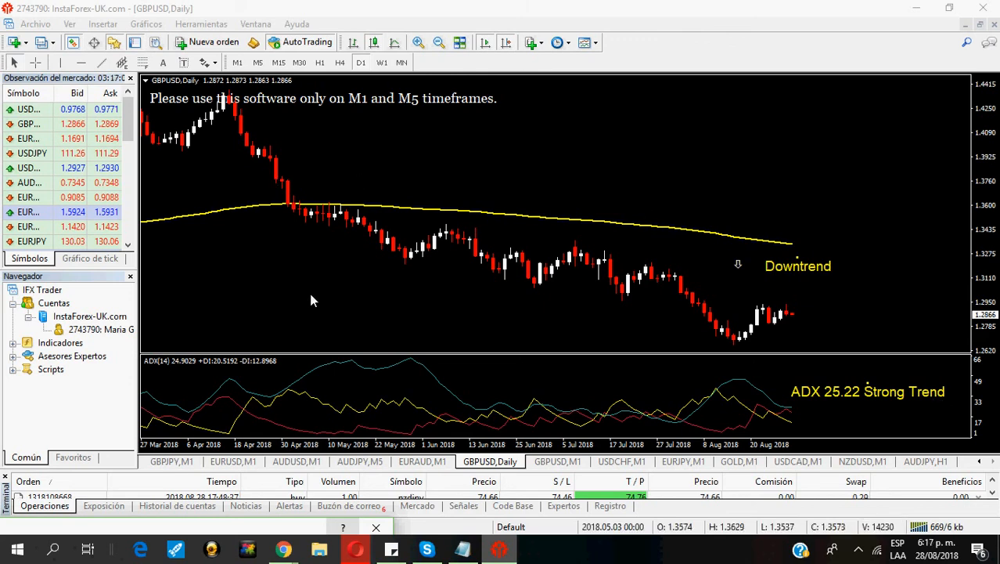
mouse_move(501, 283)
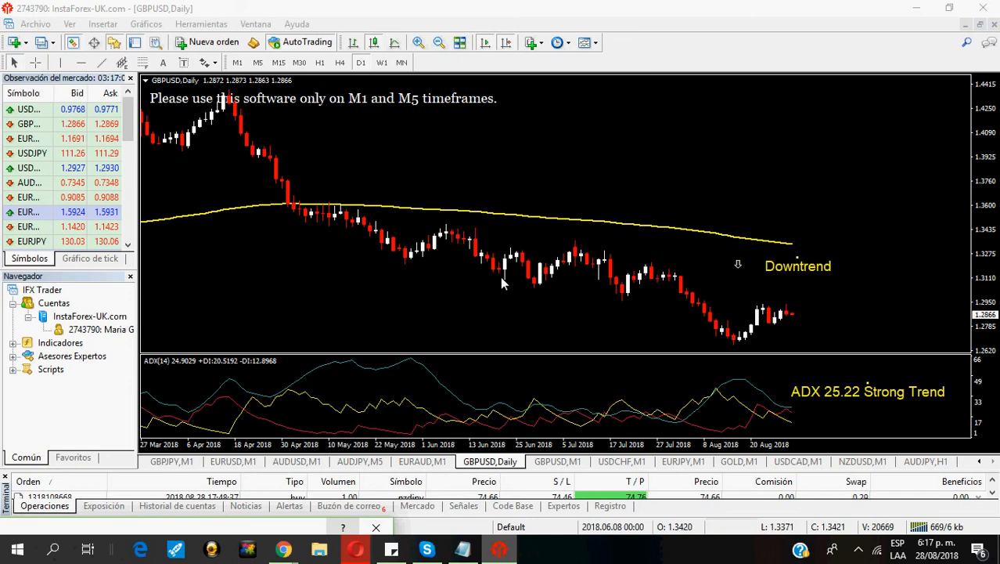
mouse_move(462, 284)
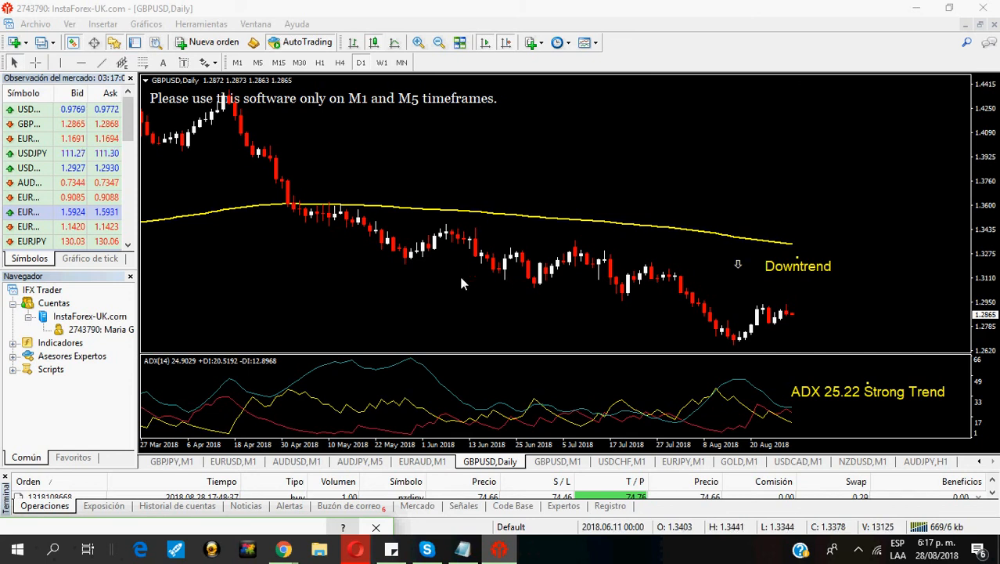
mouse_move(566, 291)
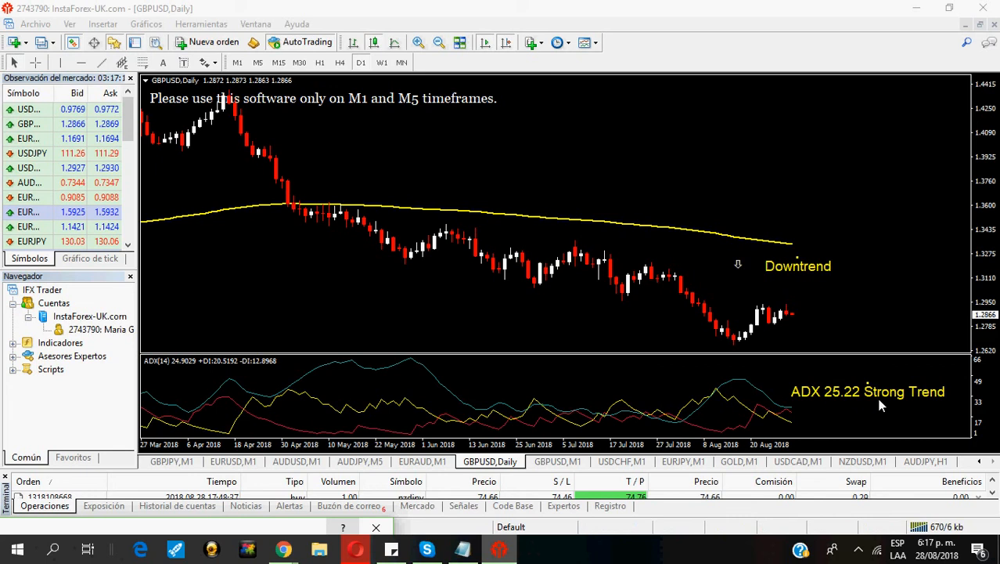
mouse_move(810, 407)
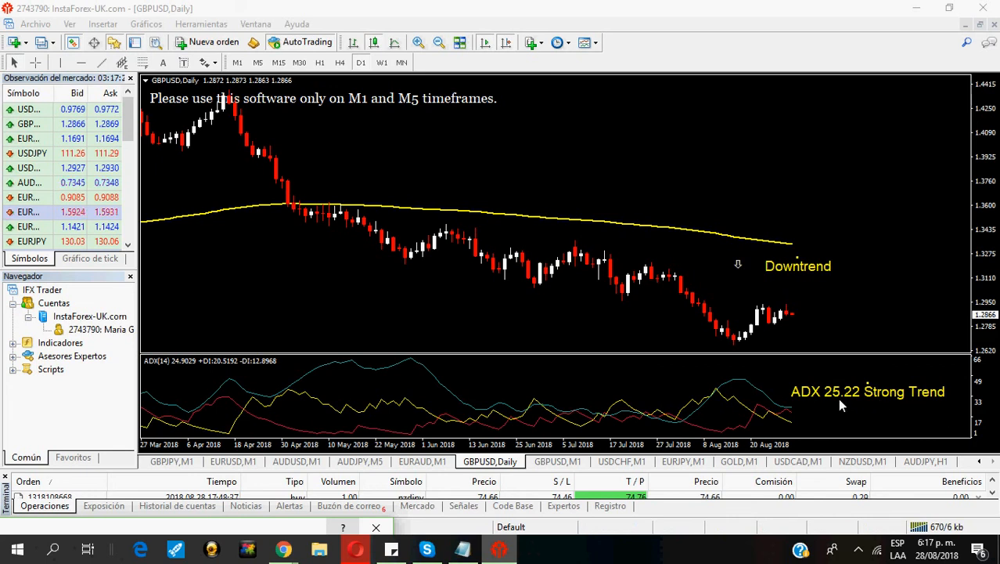
mouse_move(853, 405)
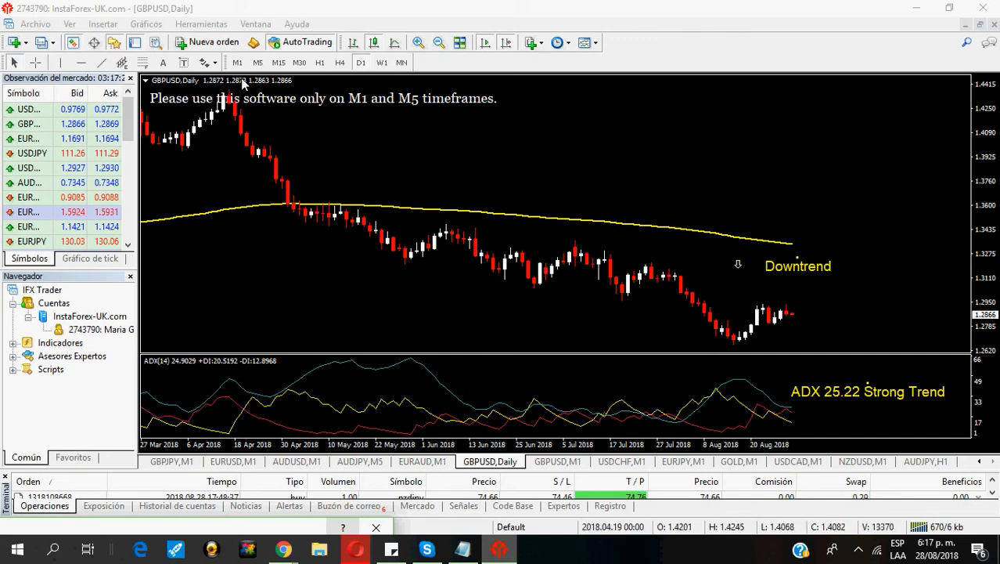
mouse_move(238, 62)
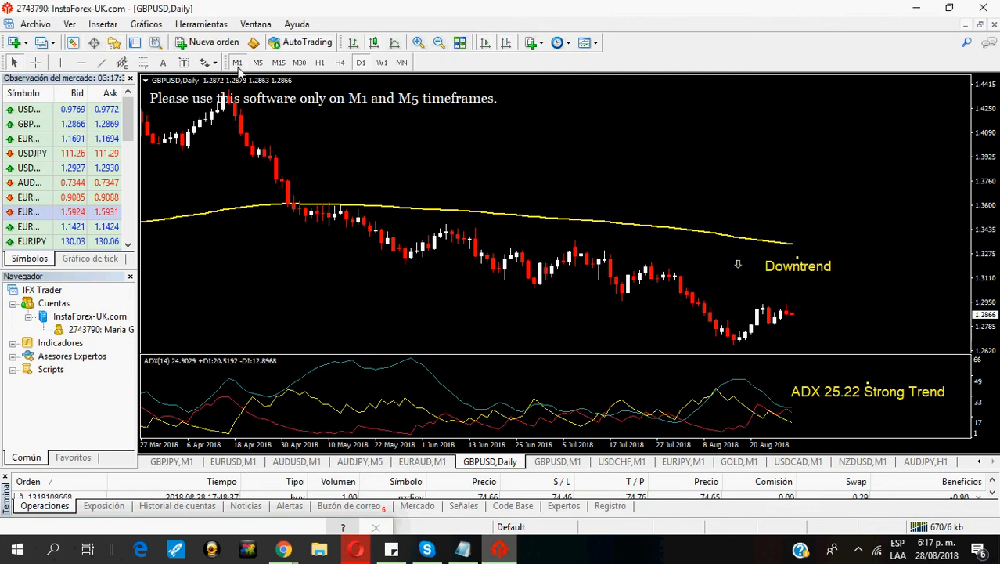
mouse_move(564, 467)
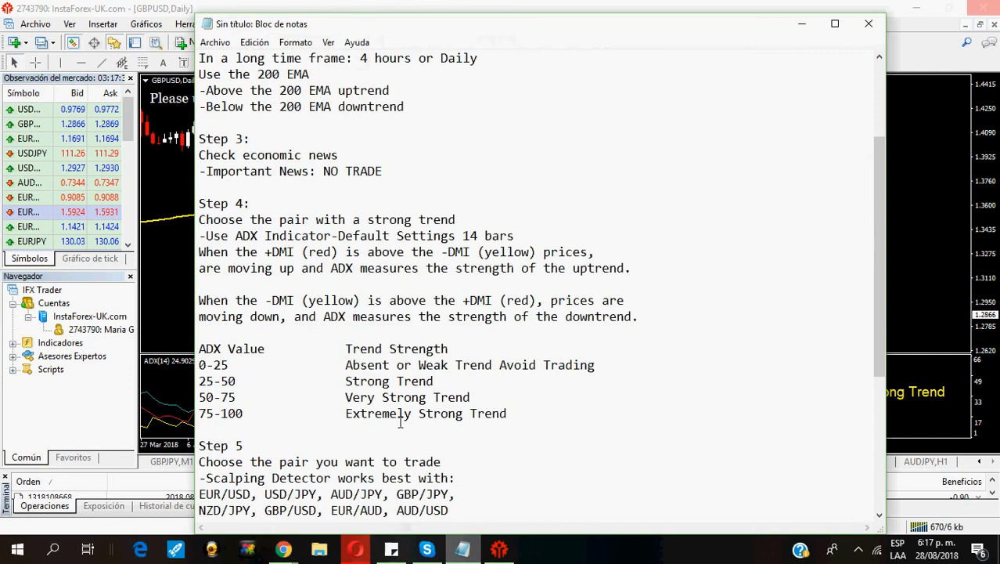
Scroll the notes down to the Step 4 ADX table, Step 5 pairs and Step 6 signal entry
scroll(down, 3)
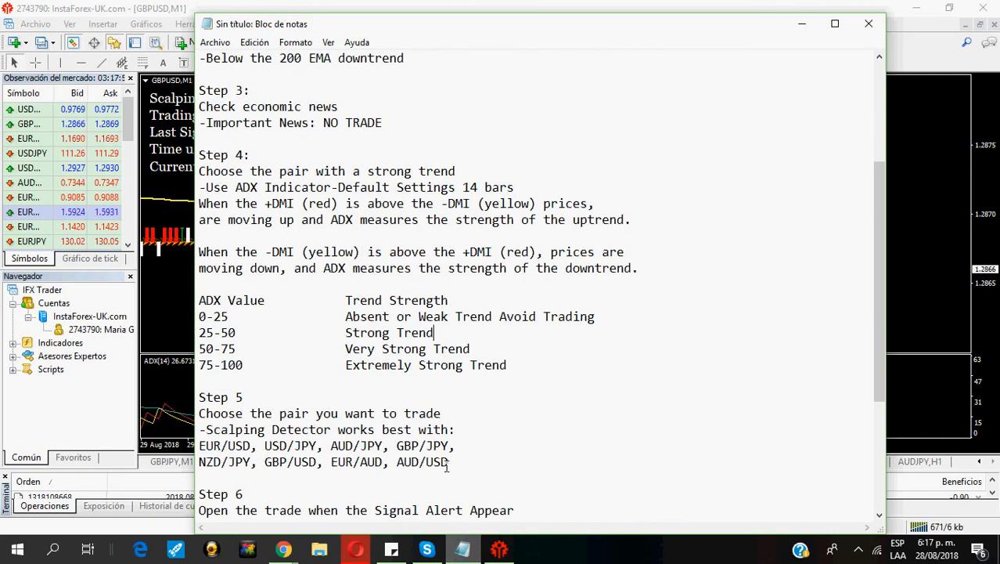
mouse_move(247, 454)
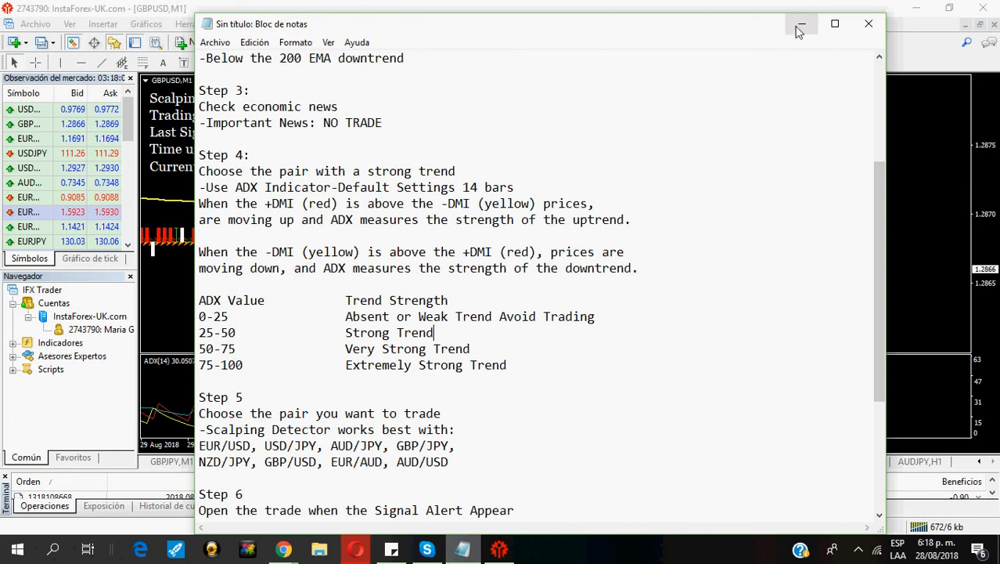
Minimize Notepad to show the GBPUSD M1 chart with the conservative SELL signal
click(800, 23)
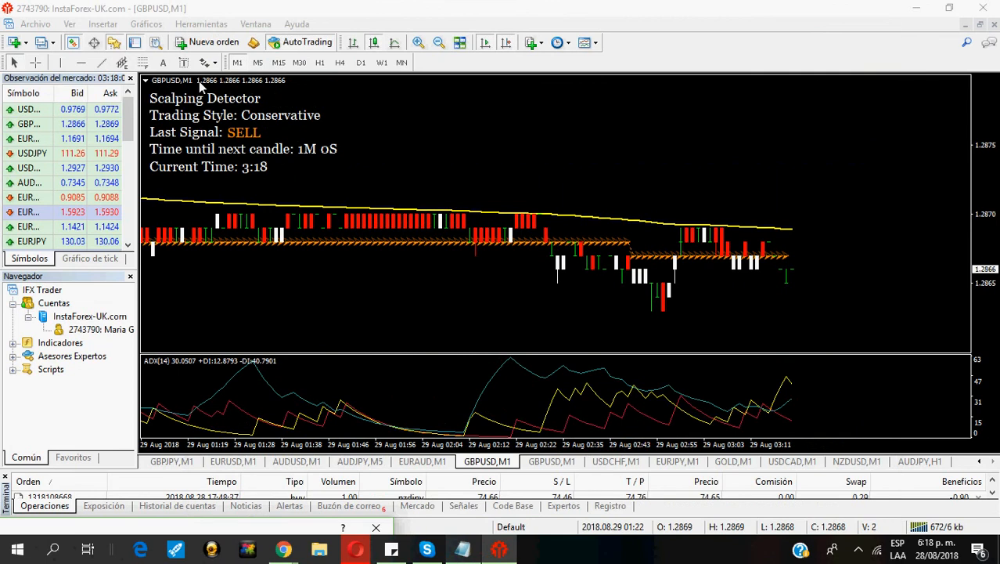
mouse_move(186, 89)
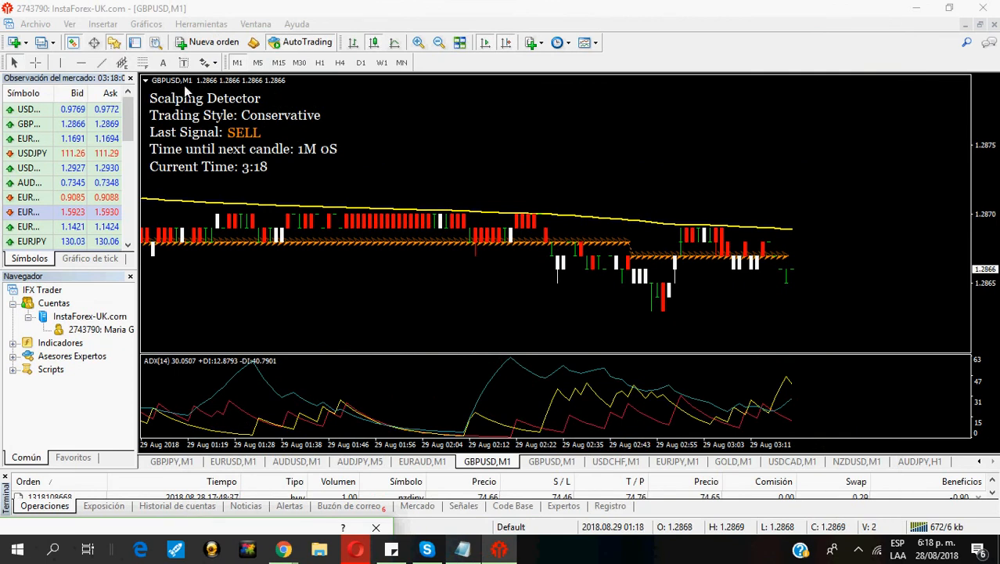
mouse_move(420, 241)
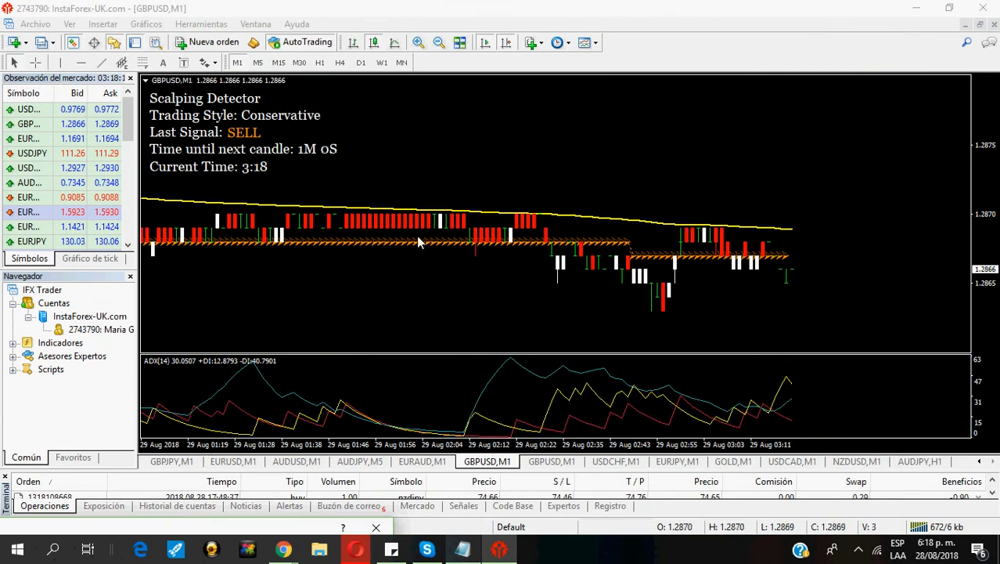
mouse_move(342, 216)
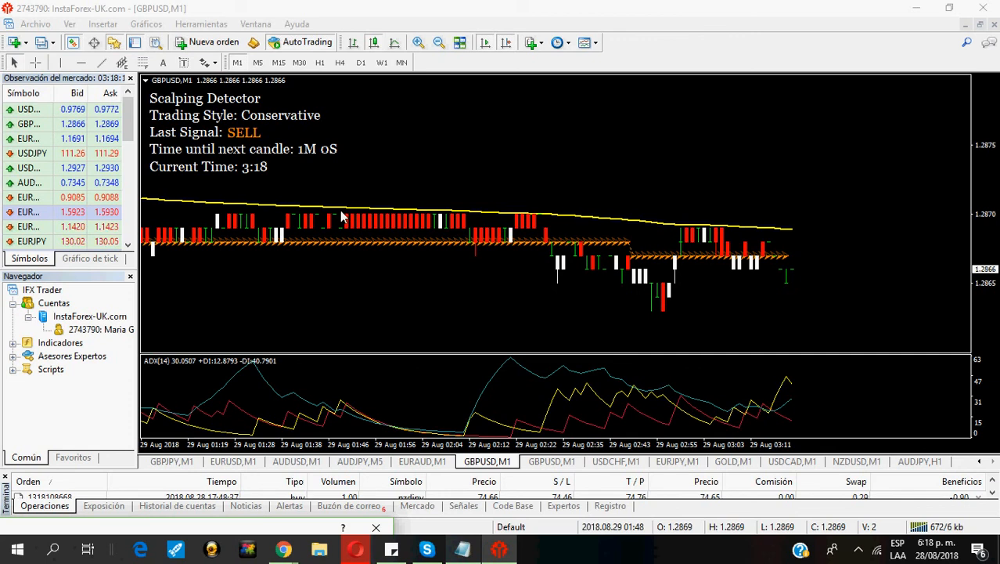
mouse_move(280, 144)
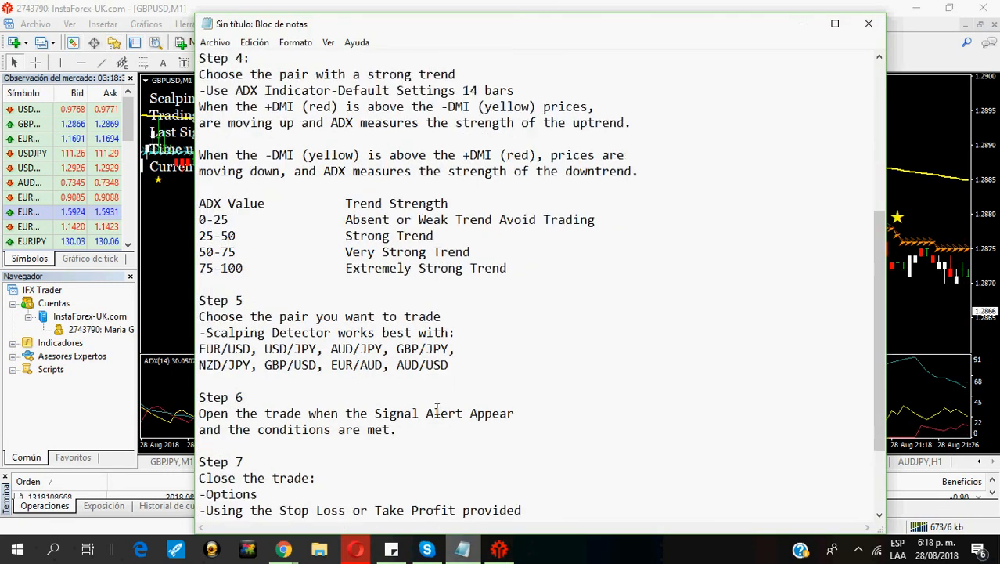
Scroll the notes down to Step 7's trade-closing options with Smart Exit yellow stars
click(436, 235)
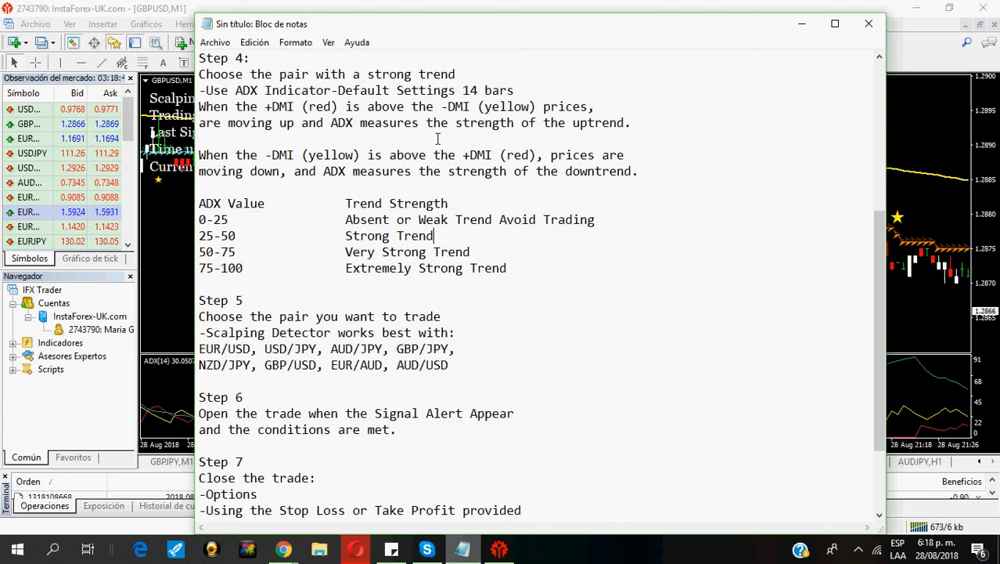
mouse_move(373, 341)
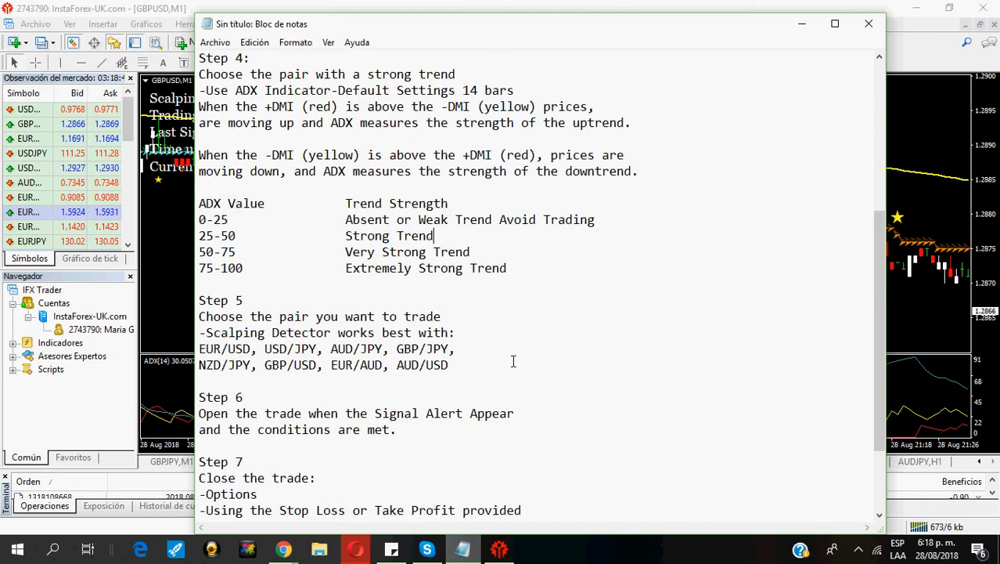
scroll(down, 3)
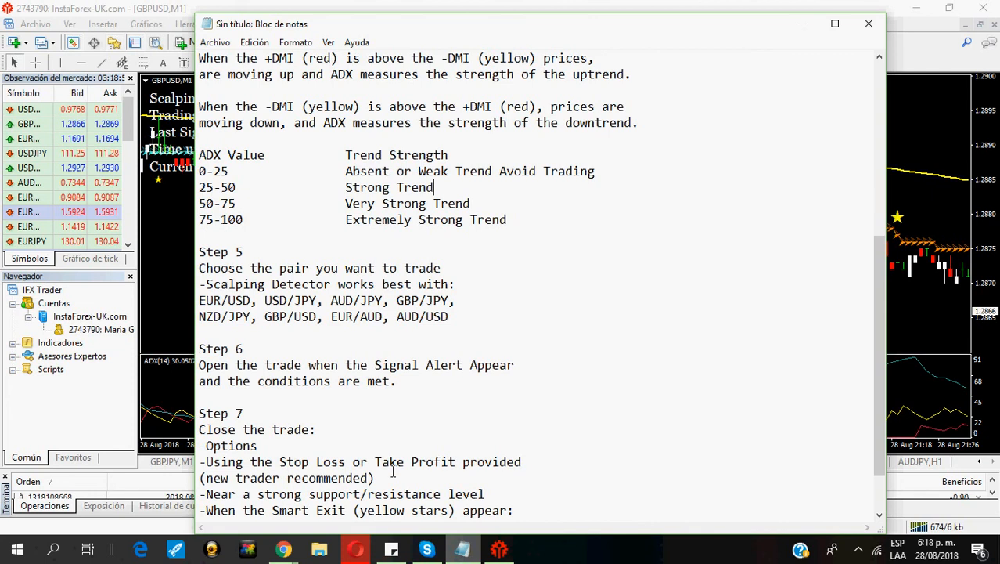
mouse_move(441, 432)
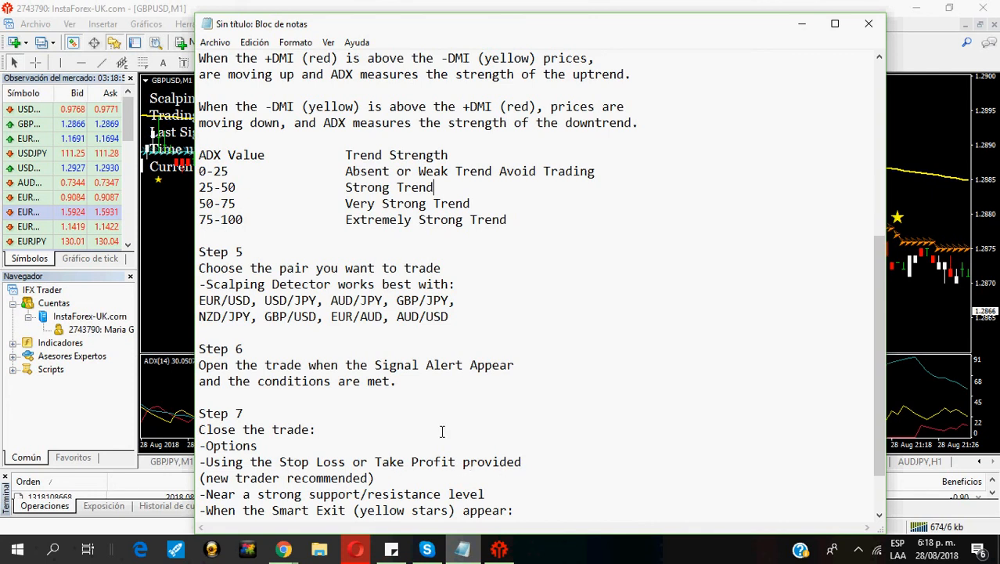
mouse_move(185, 329)
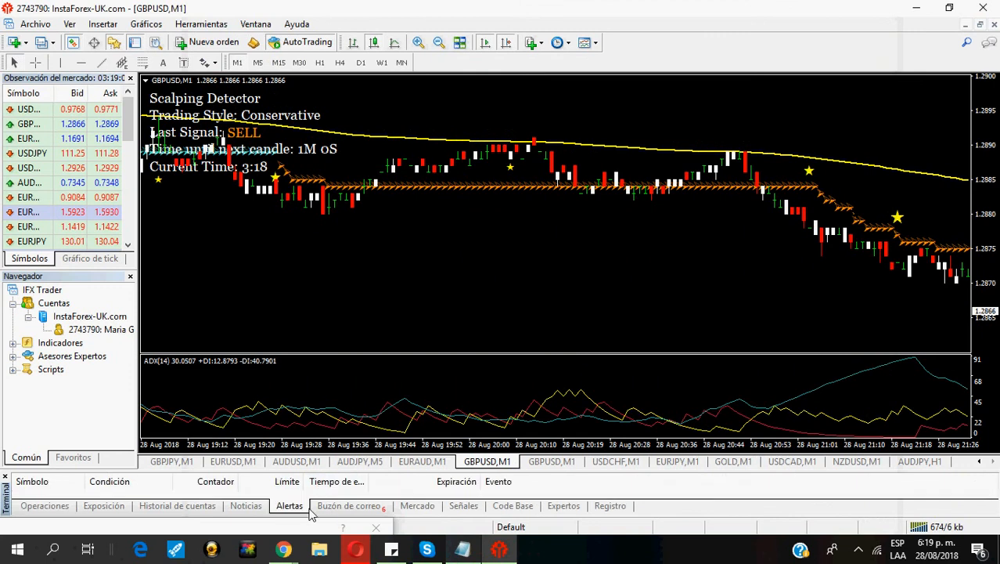
Bring up the Alerta window listing recent Scalping Detector BUY and SELL signals with TP and SL
click(44, 504)
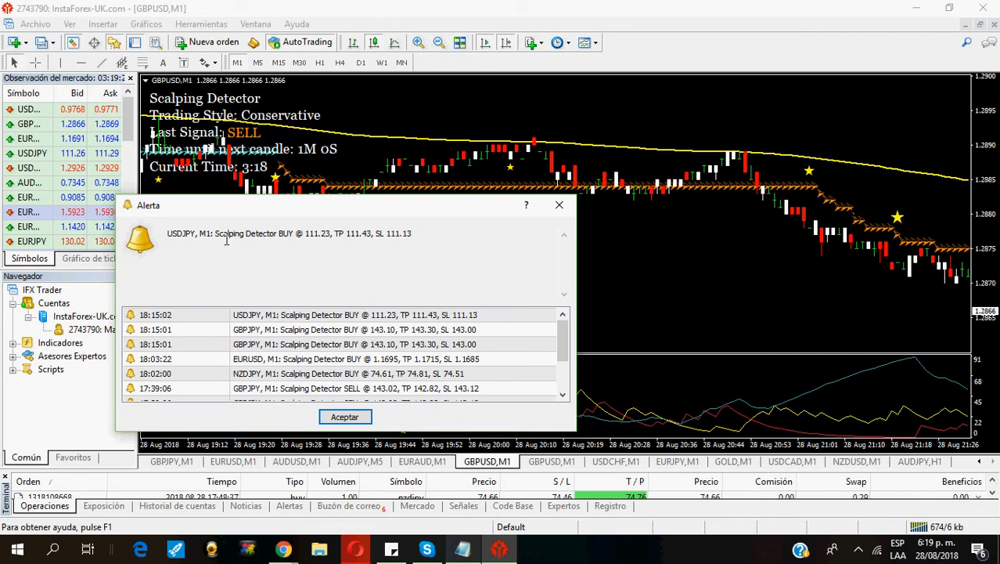
mouse_move(294, 238)
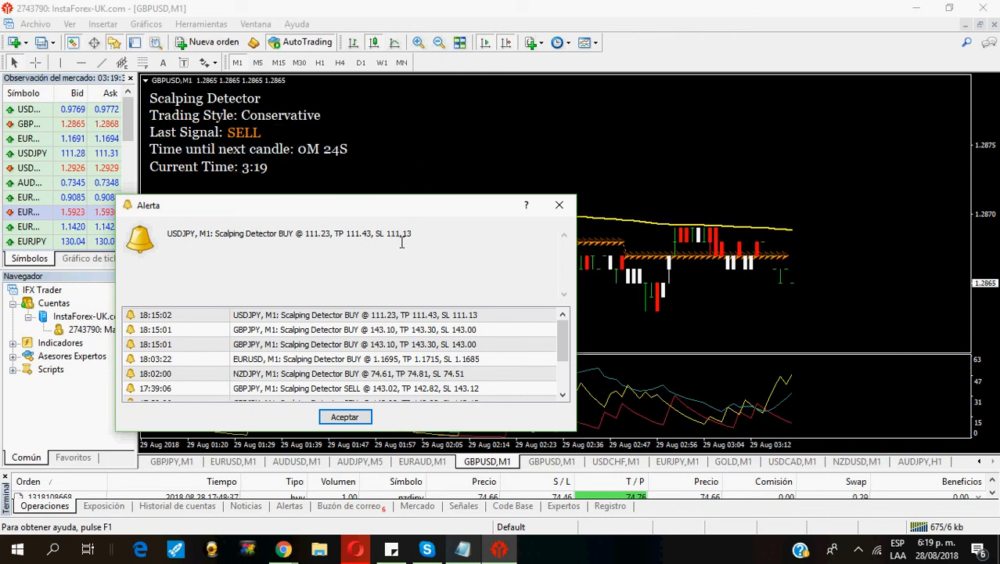
mouse_move(356, 247)
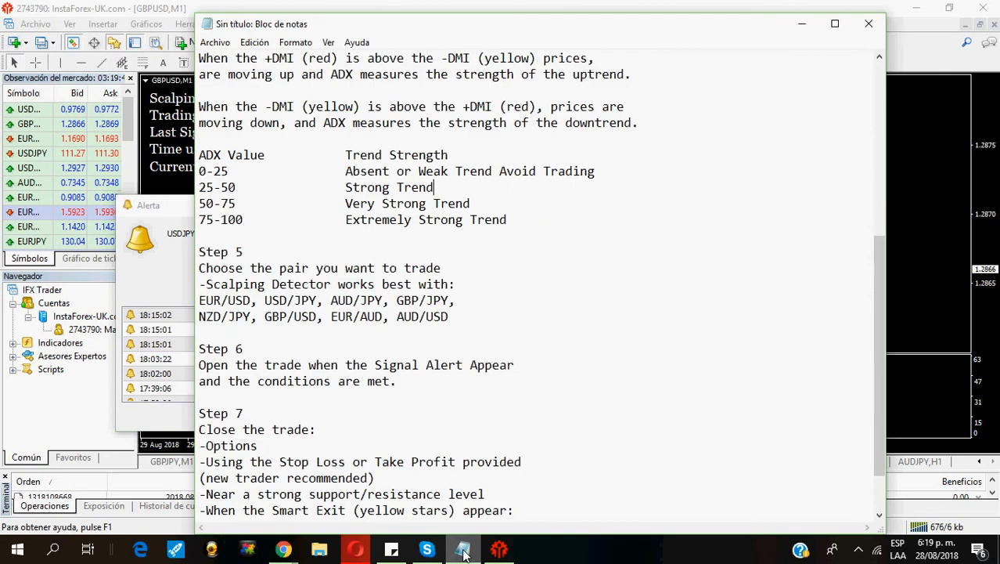
Scroll to the end of Step 7: 1-2 stars for conservative traders, 3-5 for more risk
scroll(down, 3)
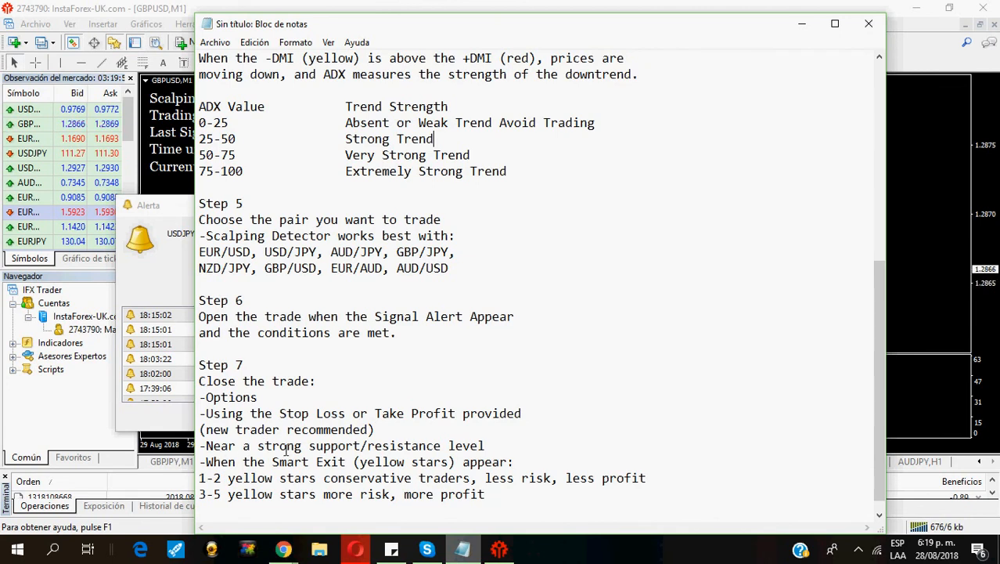
mouse_move(482, 446)
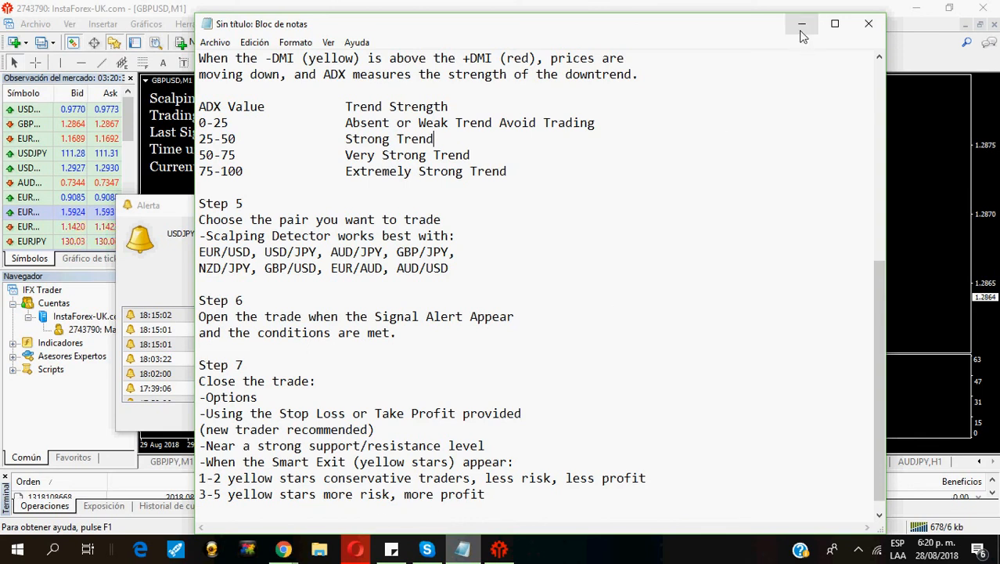
Minimize Notepad and drag the Alerta window aside to reveal Smart Exit stars beside the SELL signal
click(801, 24)
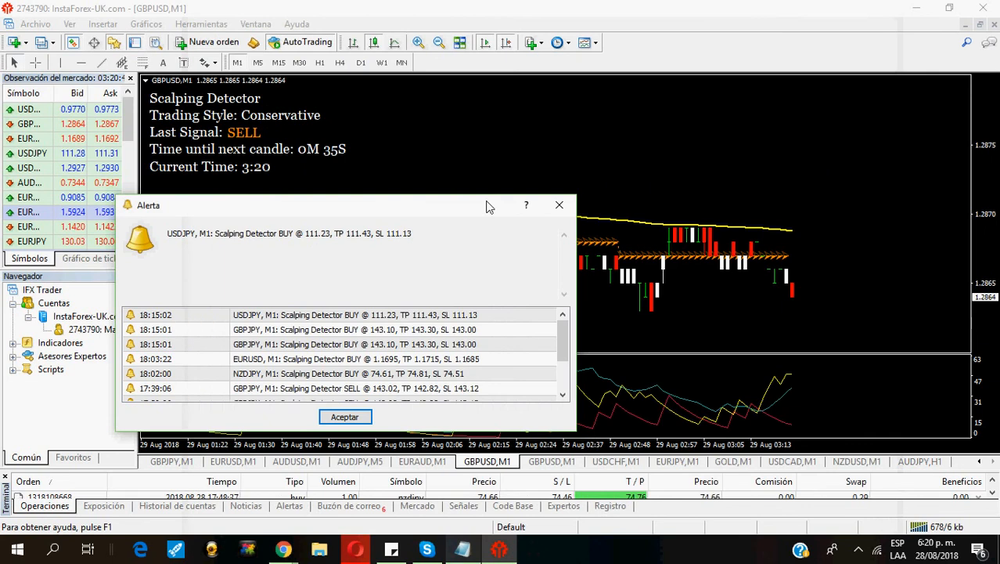
click(344, 417)
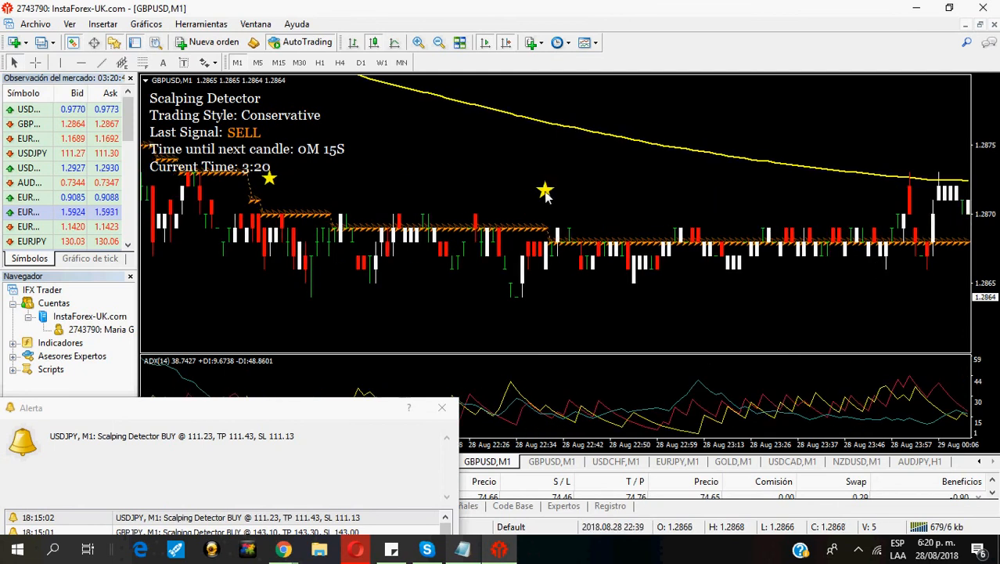
mouse_move(298, 195)
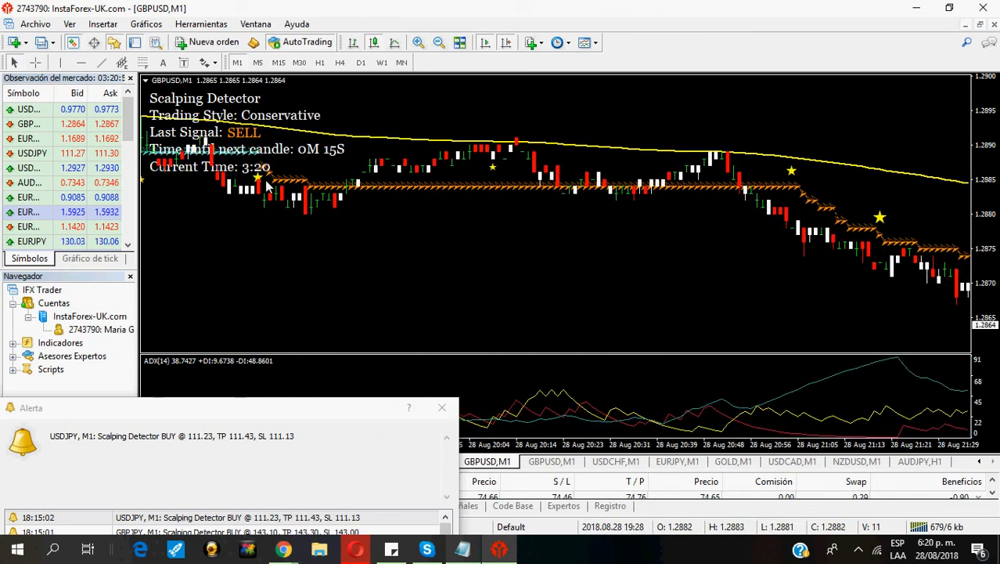
mouse_move(263, 175)
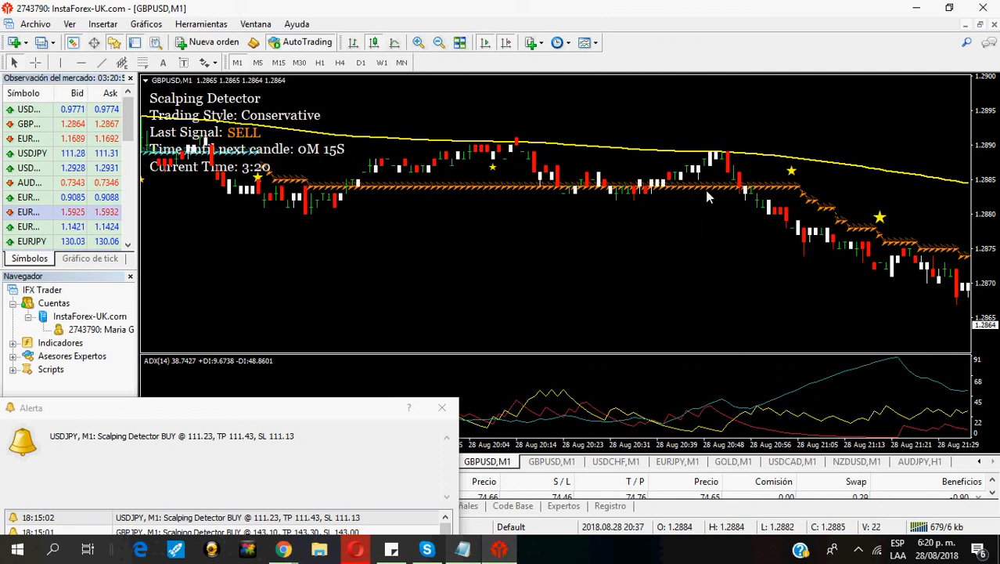
mouse_move(793, 175)
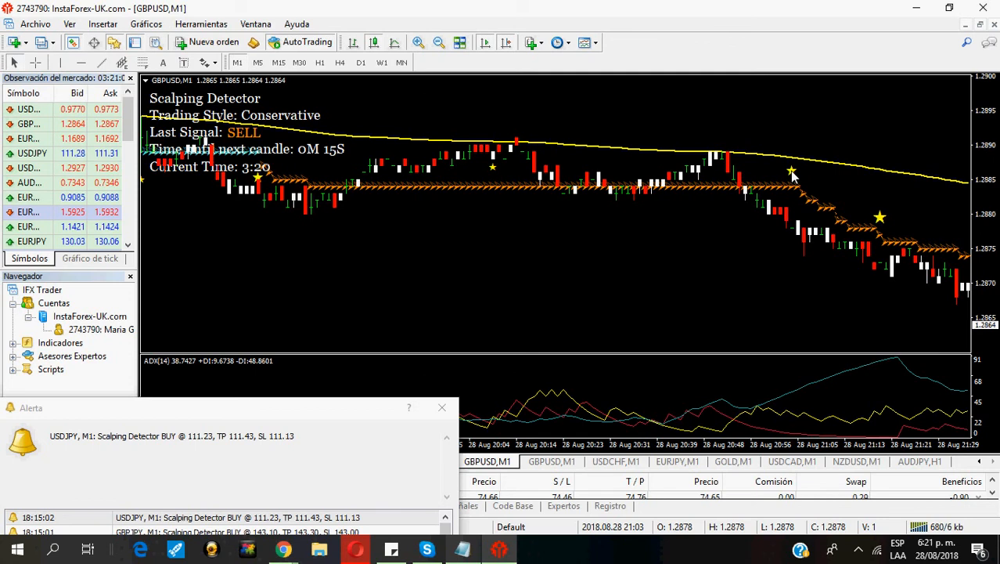
mouse_move(800, 179)
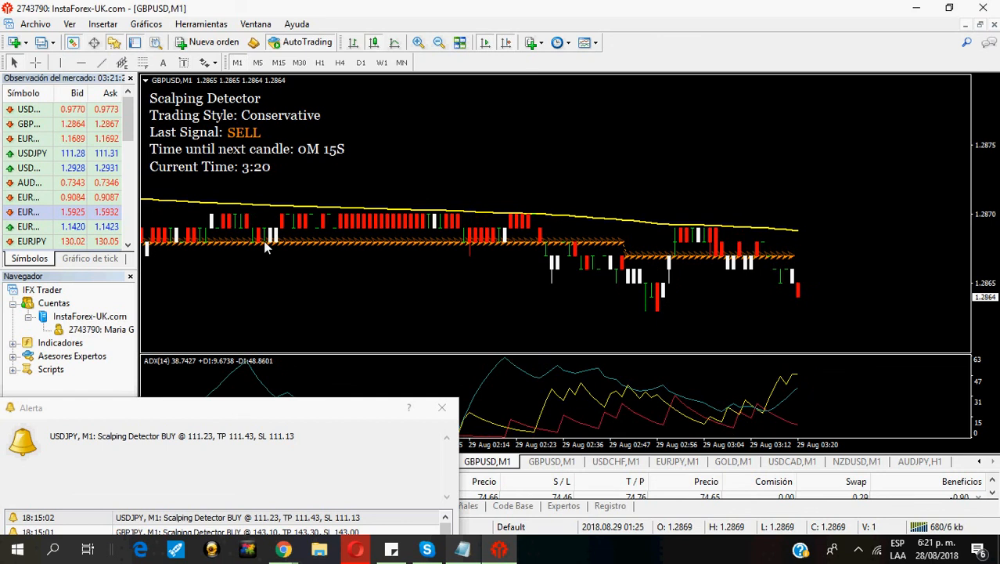
mouse_move(749, 266)
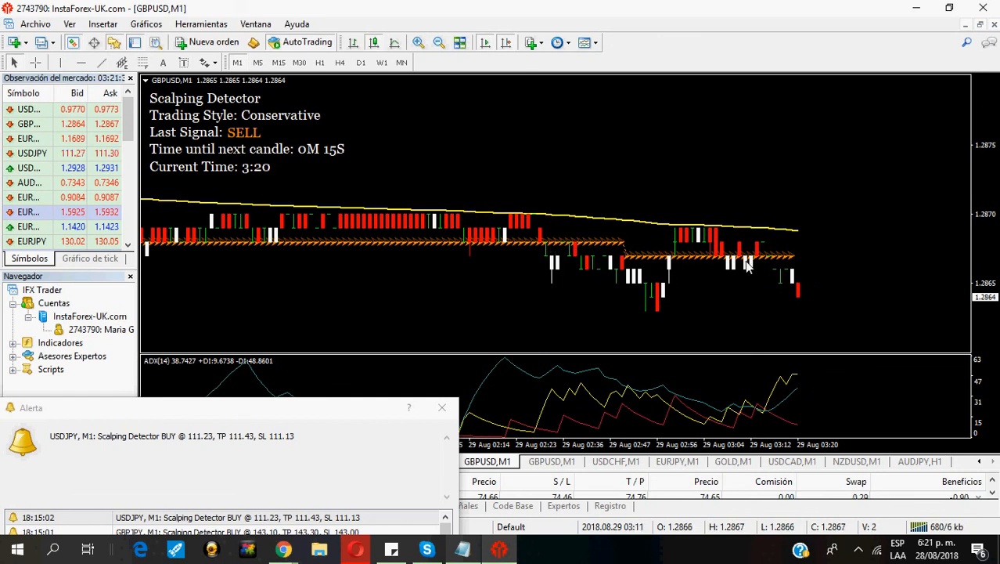
mouse_move(801, 299)
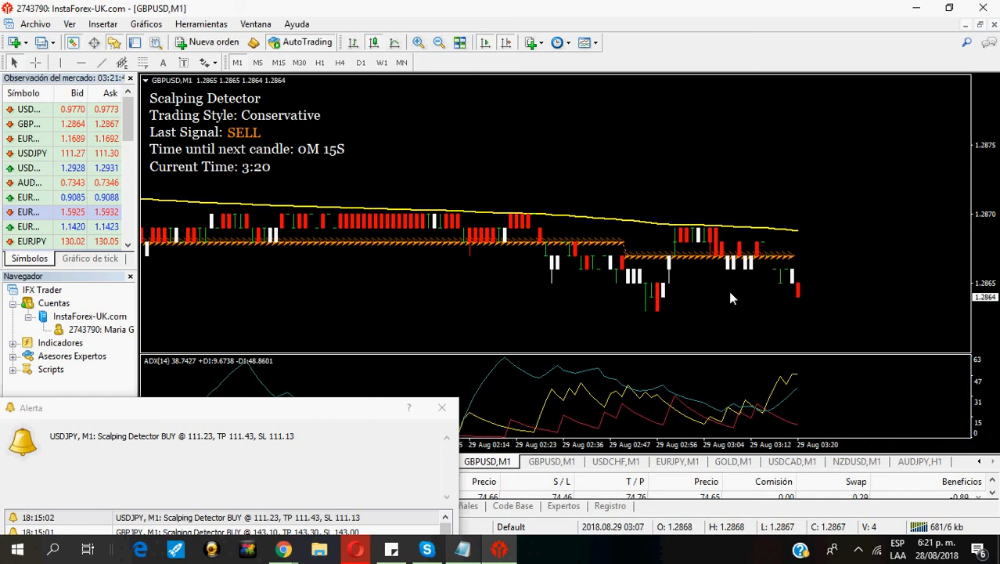
mouse_move(742, 303)
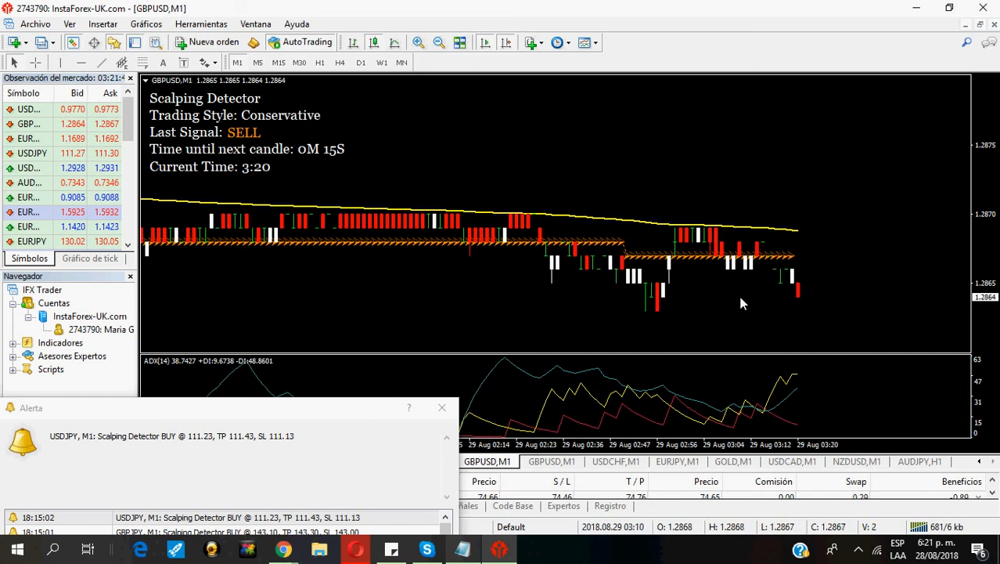